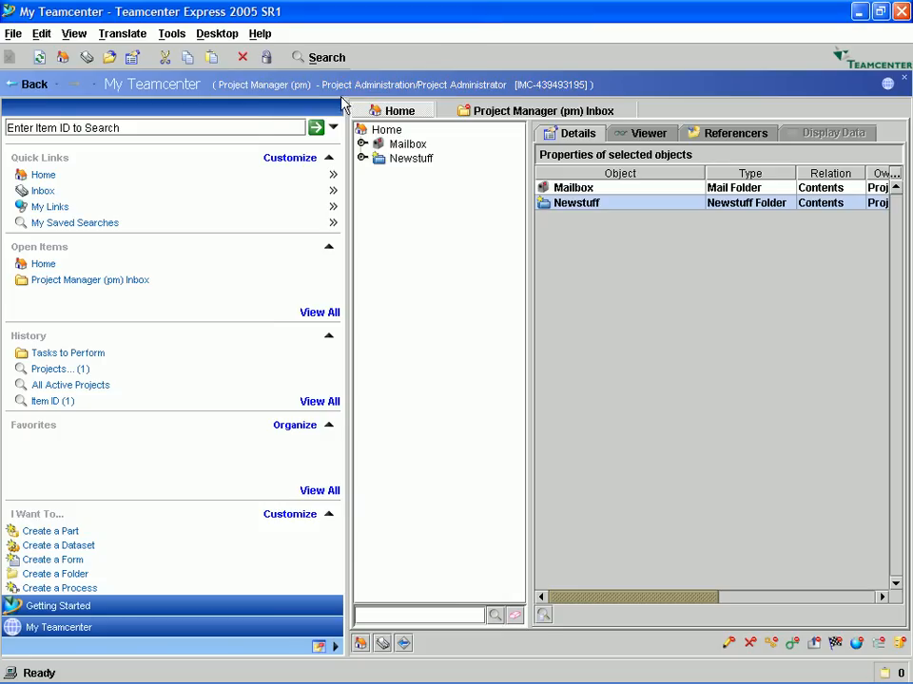
{"action": "mouse_move", "coordinate": [148, 213]}
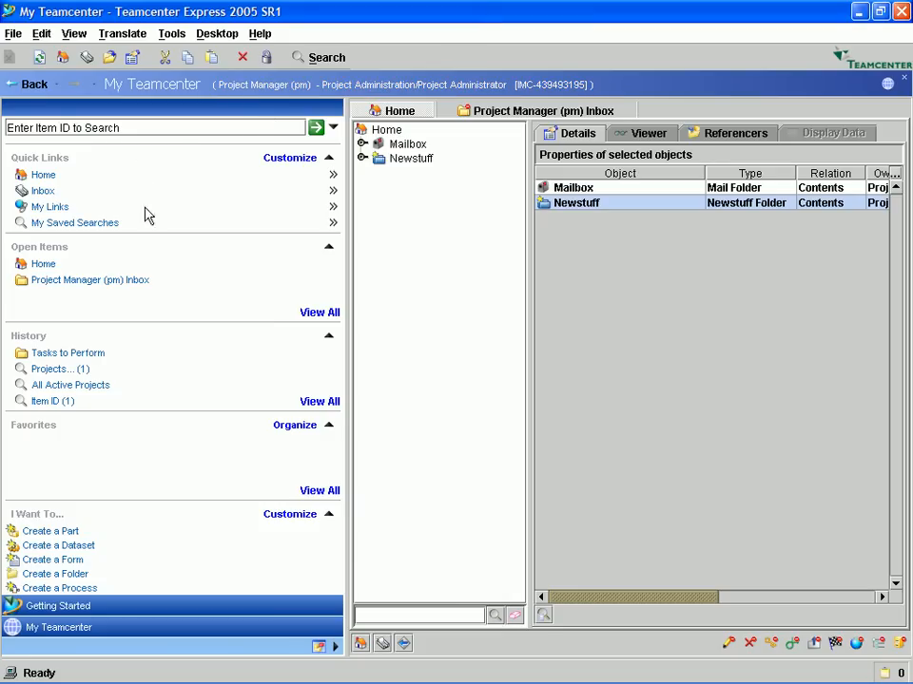
{"action": "mouse_move", "coordinate": [175, 251]}
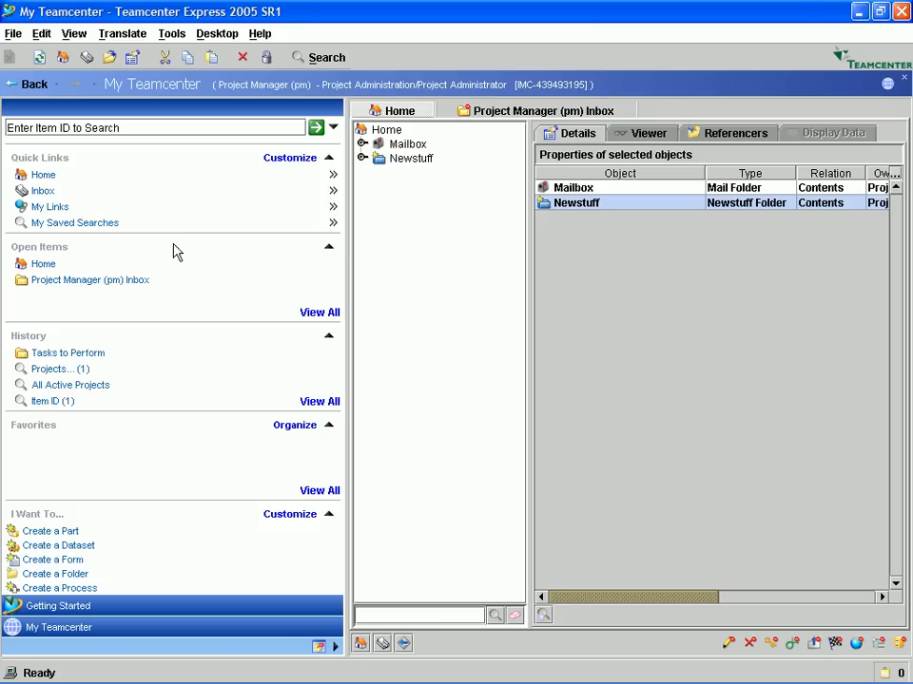
Run the All Active Projects search from My Saved Searches.
{"action": "left_click", "coordinate": [74, 223]}
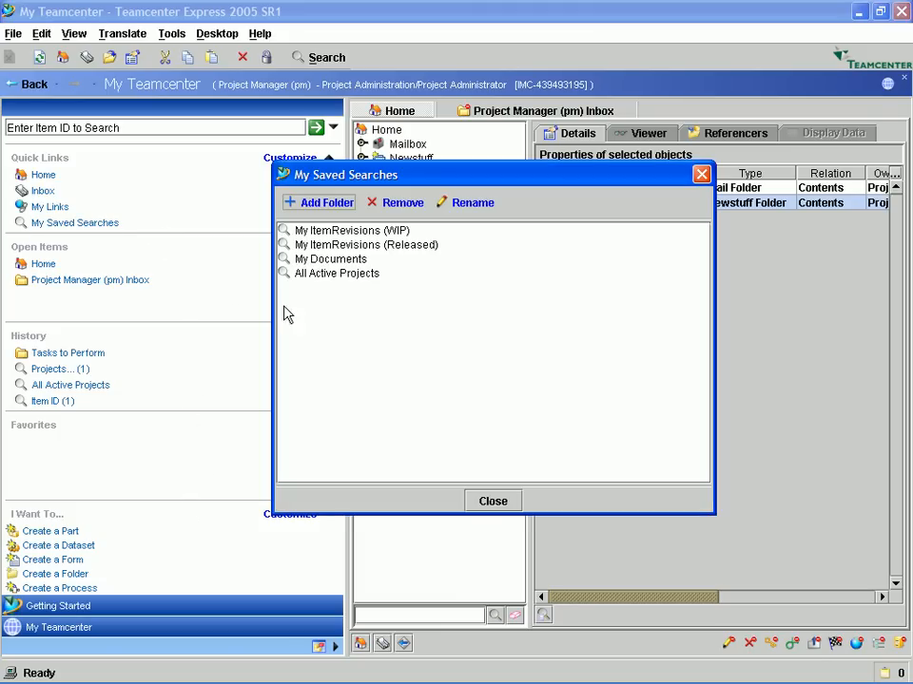
{"action": "mouse_move", "coordinate": [346, 236]}
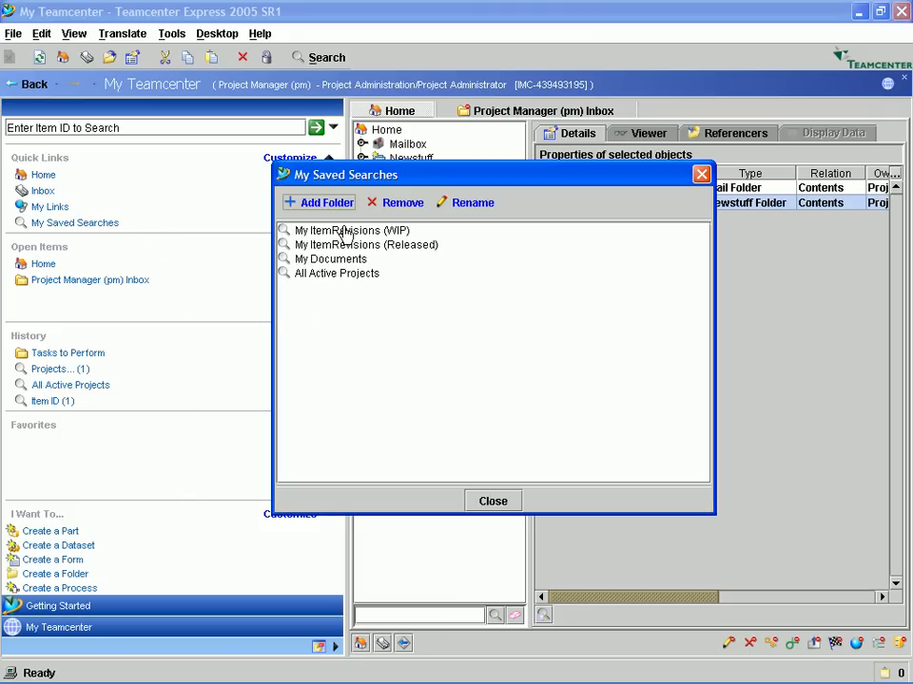
{"action": "left_click", "coordinate": [339, 274]}
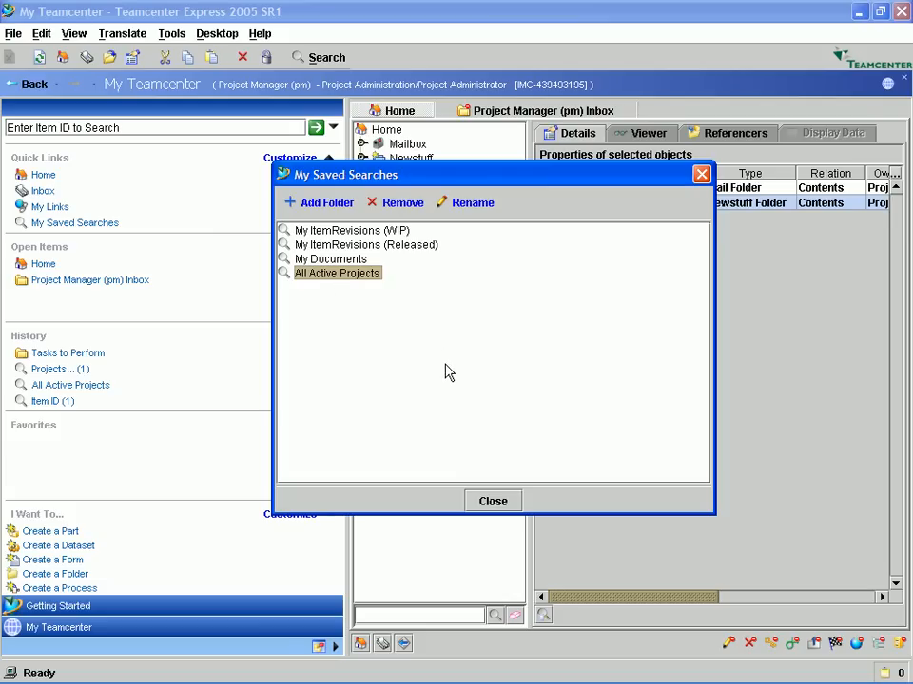
{"action": "double_click", "coordinate": [339, 274]}
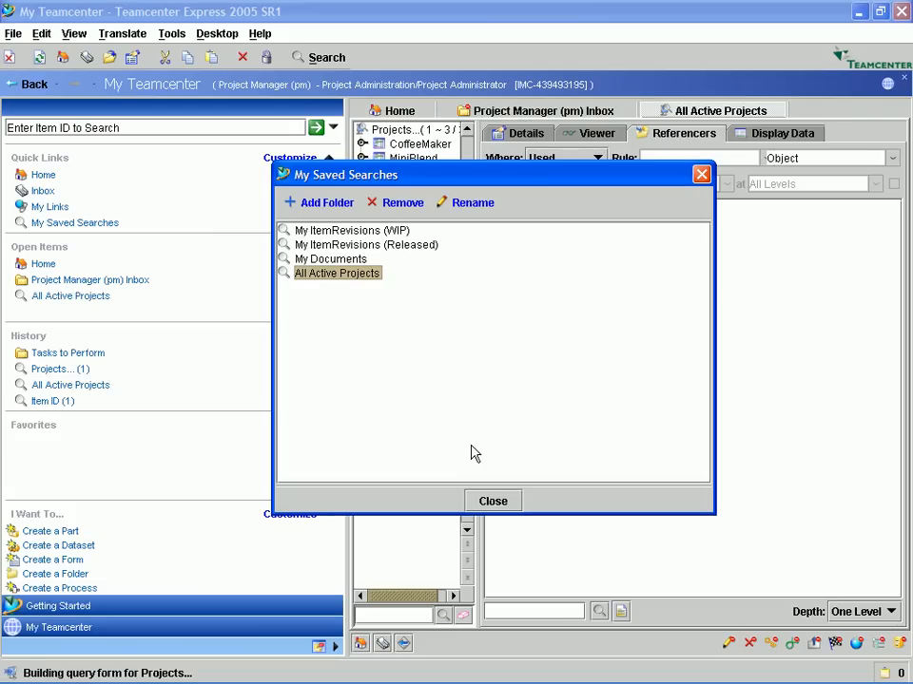
Select the SuperBlend project and expand its referenced items in the Referencers view.
{"action": "left_click", "coordinate": [492, 502]}
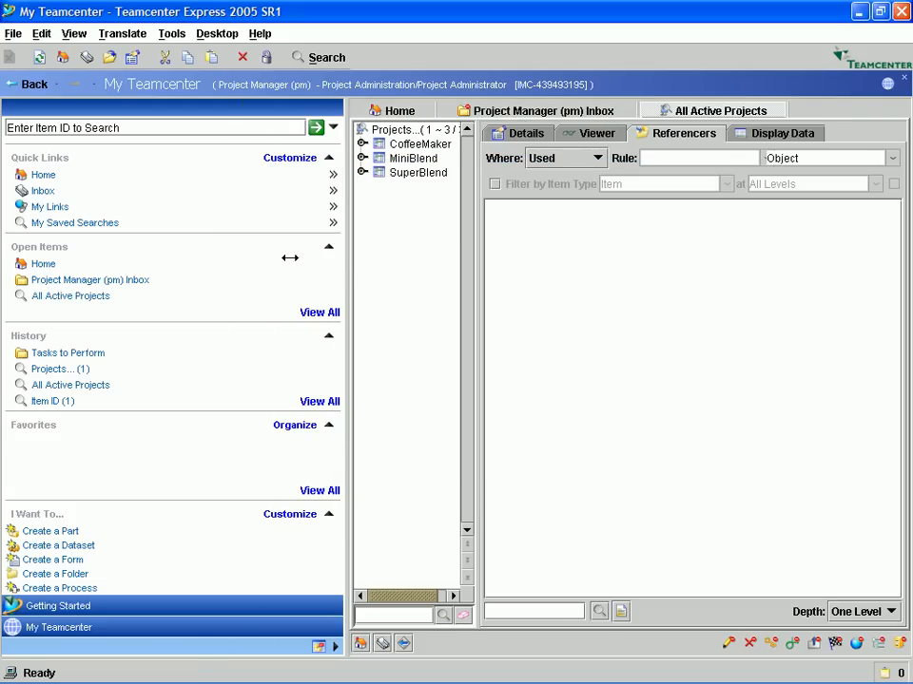
{"action": "left_click", "coordinate": [418, 171]}
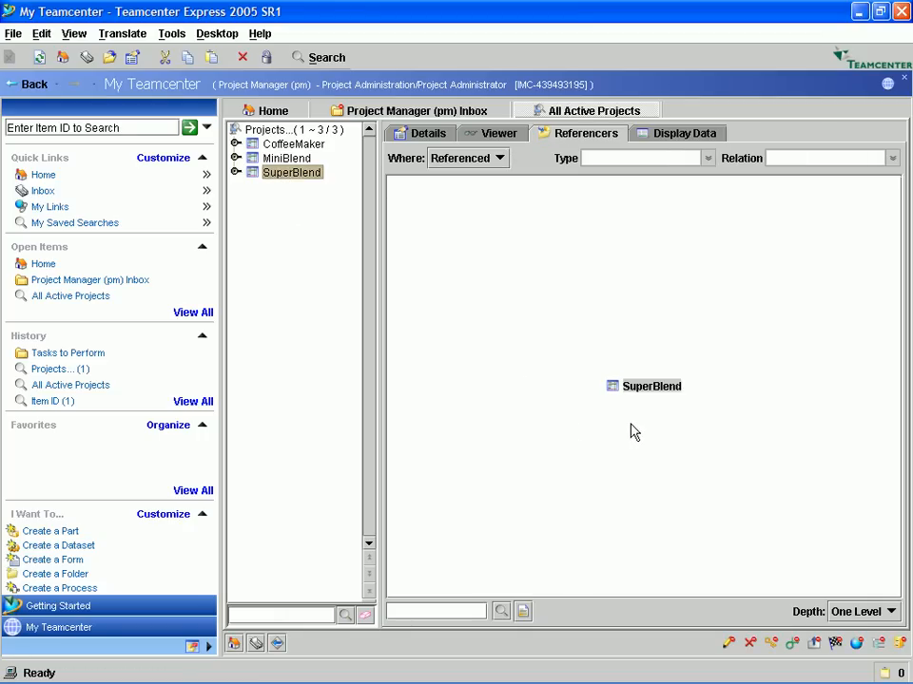
{"action": "left_click", "coordinate": [498, 158]}
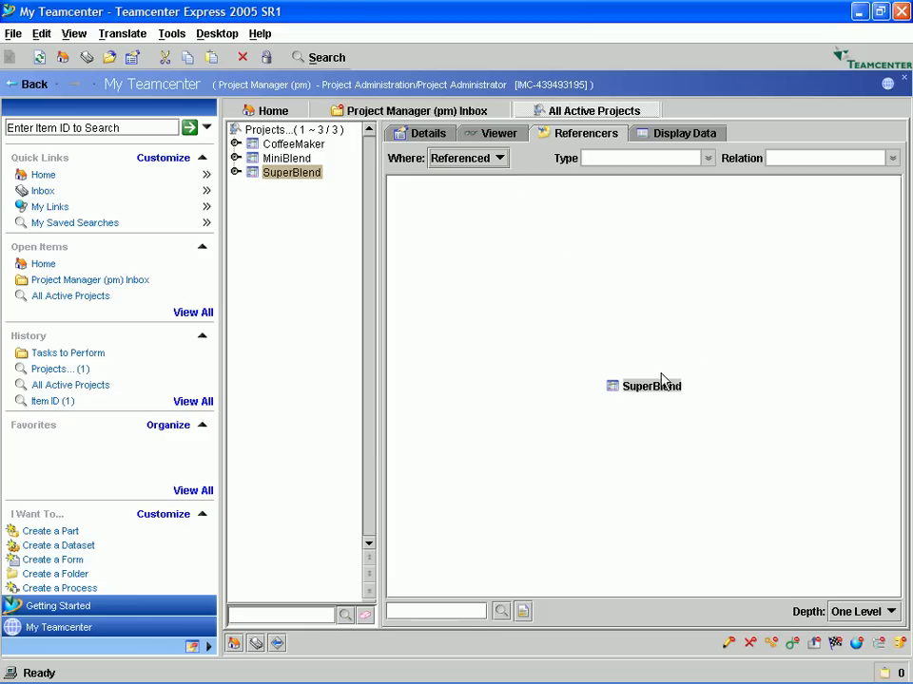
{"action": "left_click", "coordinate": [650, 384]}
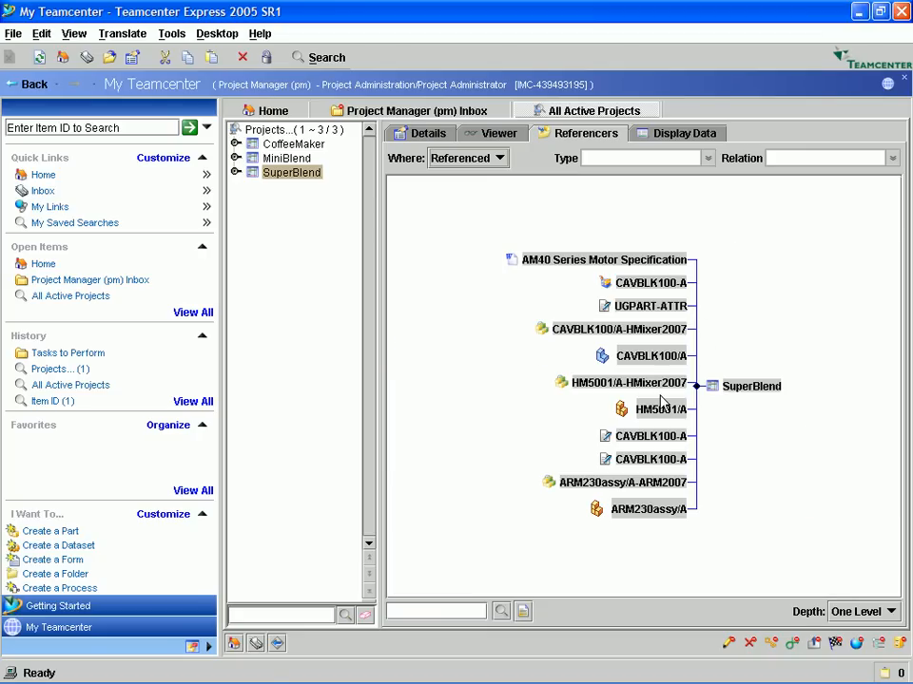
Send the HM5001/A-HMixer2007 item to the Product Structure Editor.
{"action": "left_click", "coordinate": [627, 382]}
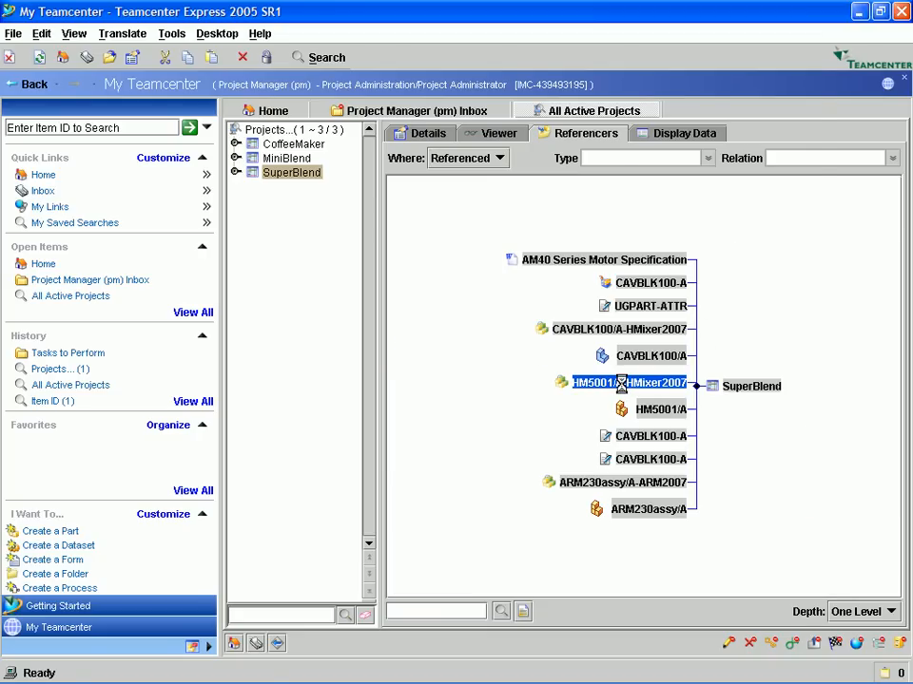
{"action": "right_click", "coordinate": [618, 382]}
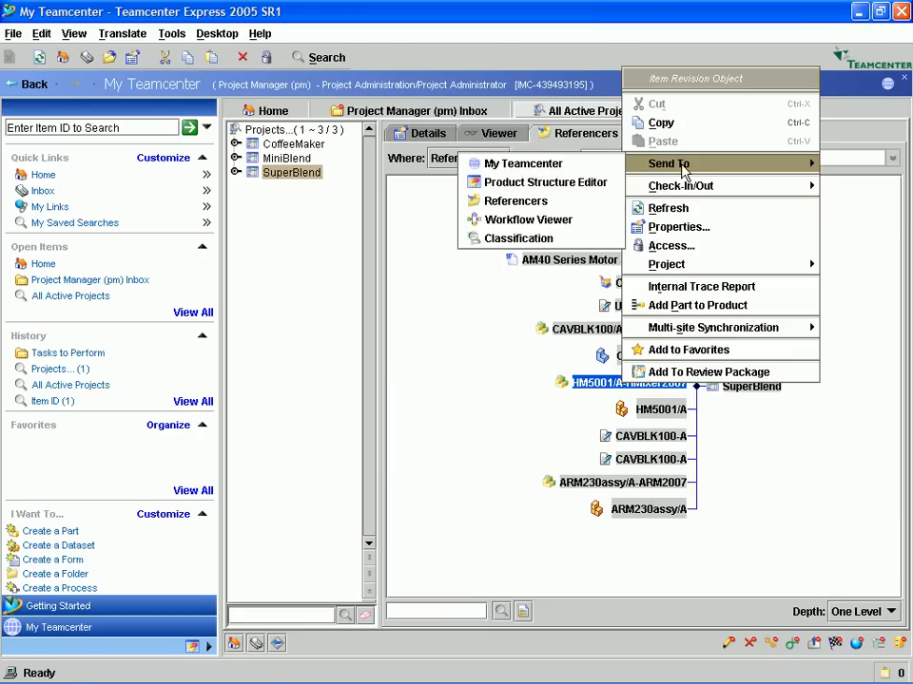
{"action": "left_click", "coordinate": [544, 183]}
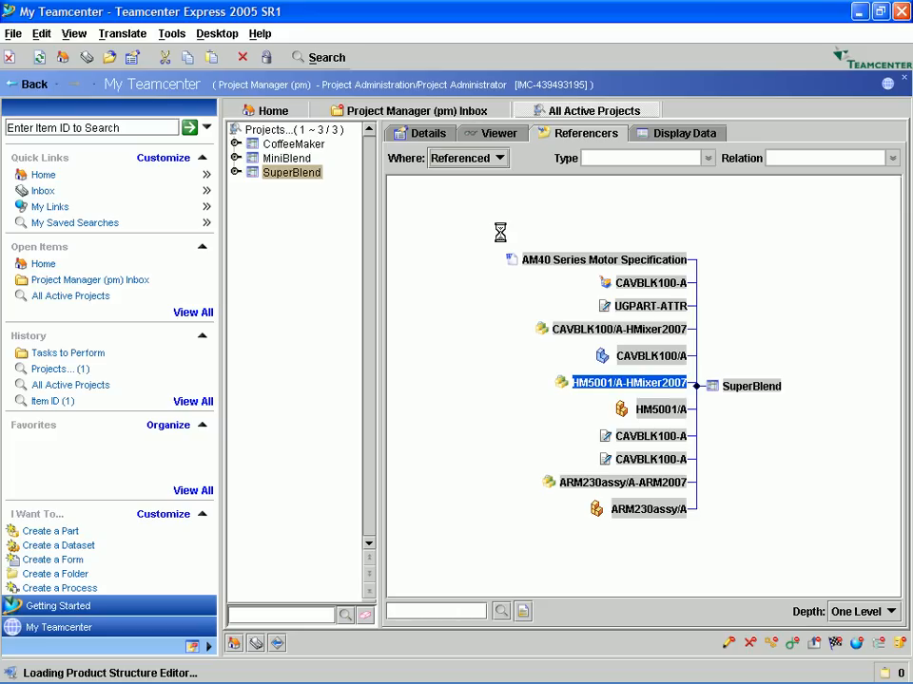
{"action": "double_click", "coordinate": [627, 383]}
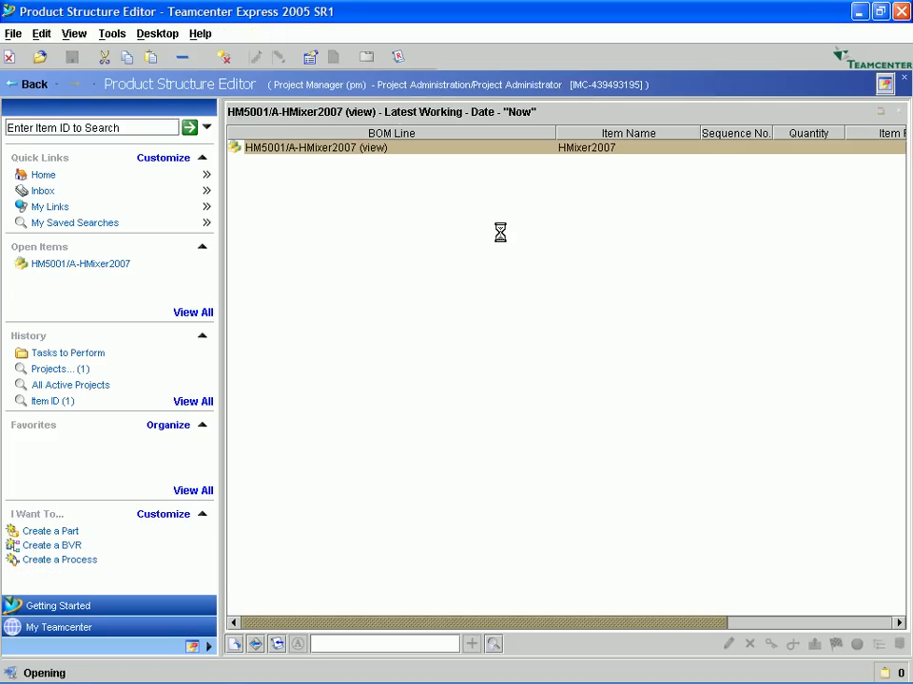
Expand the mixer BOM line and load all its components into the 3D viewer.
{"action": "left_click", "coordinate": [234, 148]}
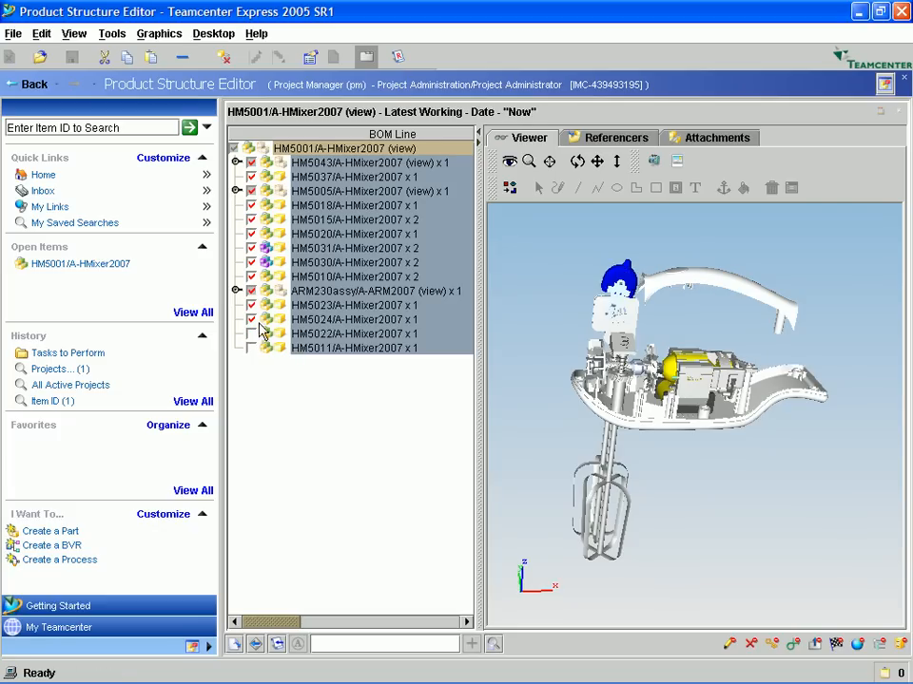
{"action": "left_click", "coordinate": [251, 319]}
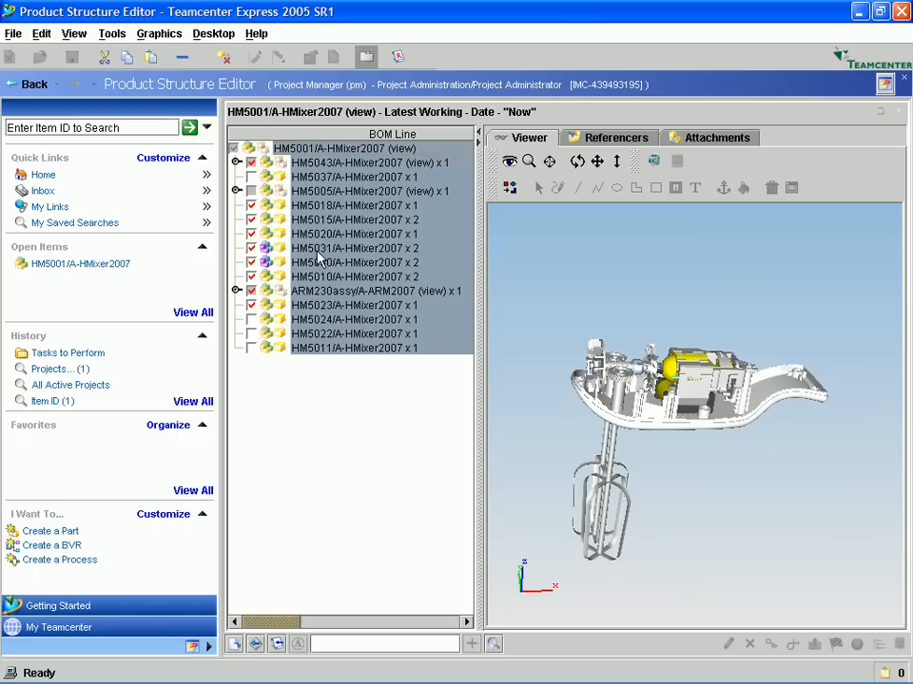
Fly to HM5030/A, blank all parts, and display only the ARM230assy/A-ARM2007 armature.
{"action": "left_click", "coordinate": [353, 262]}
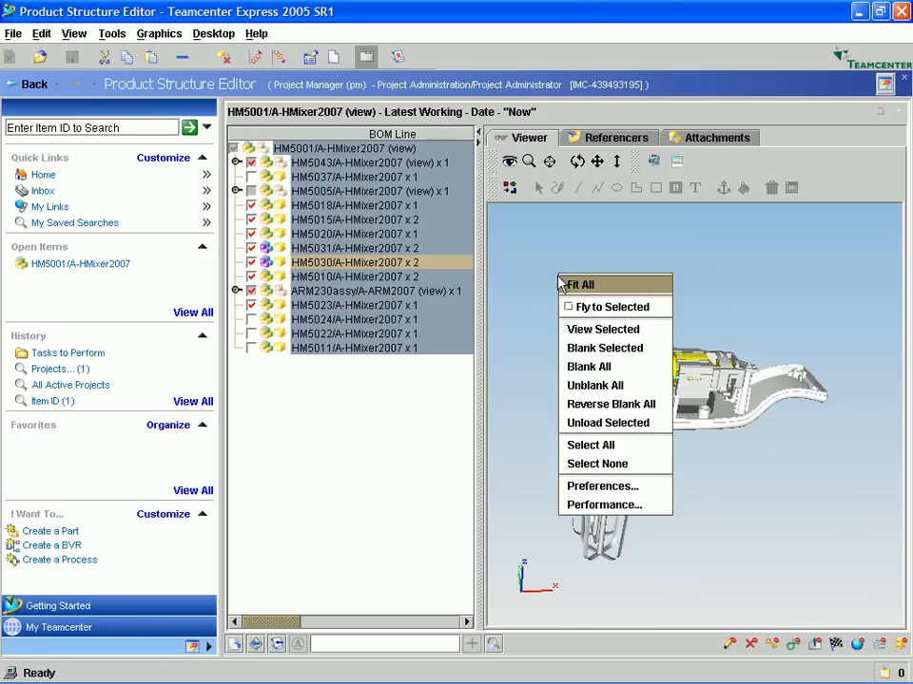
{"action": "left_click", "coordinate": [578, 285]}
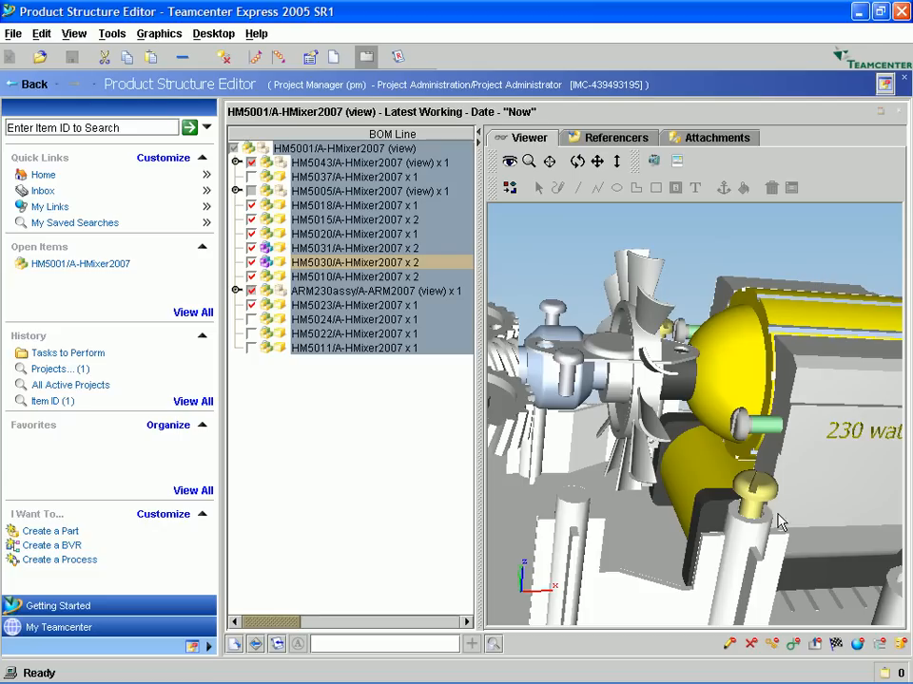
{"action": "mouse_move", "coordinate": [548, 160]}
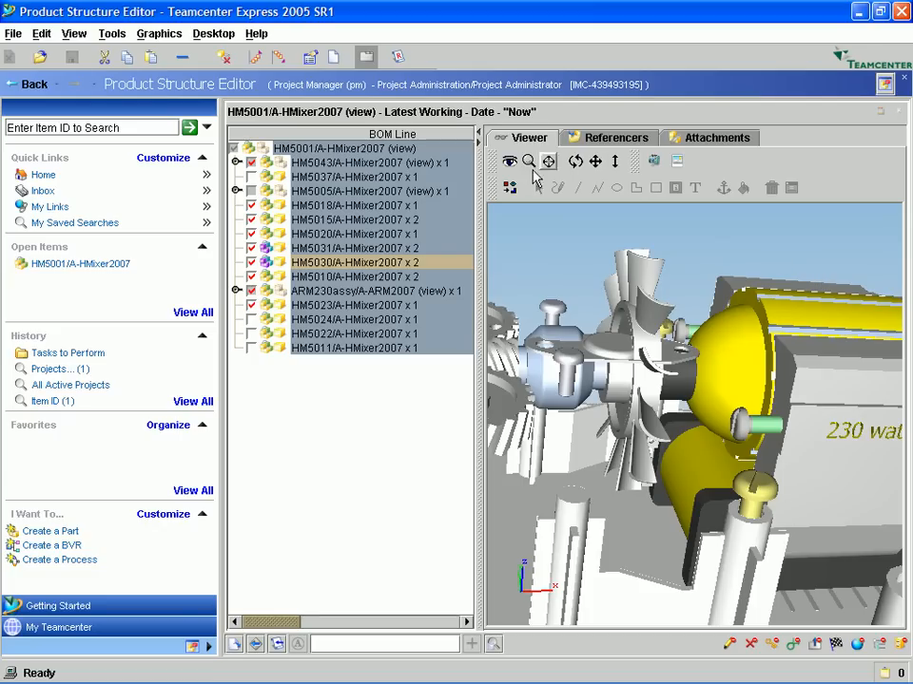
{"action": "left_click", "coordinate": [547, 160]}
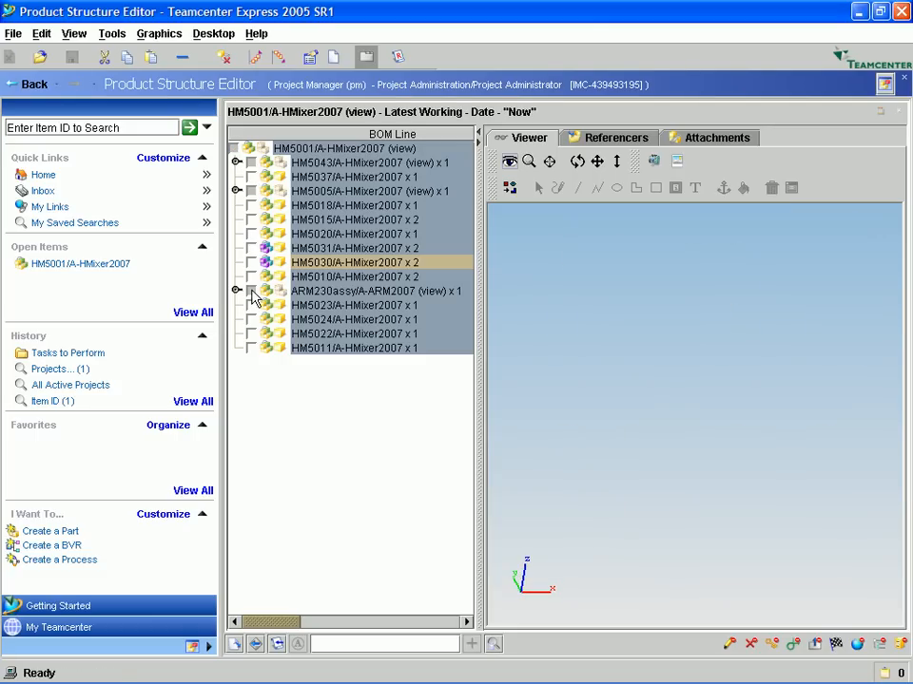
{"action": "left_click", "coordinate": [251, 291]}
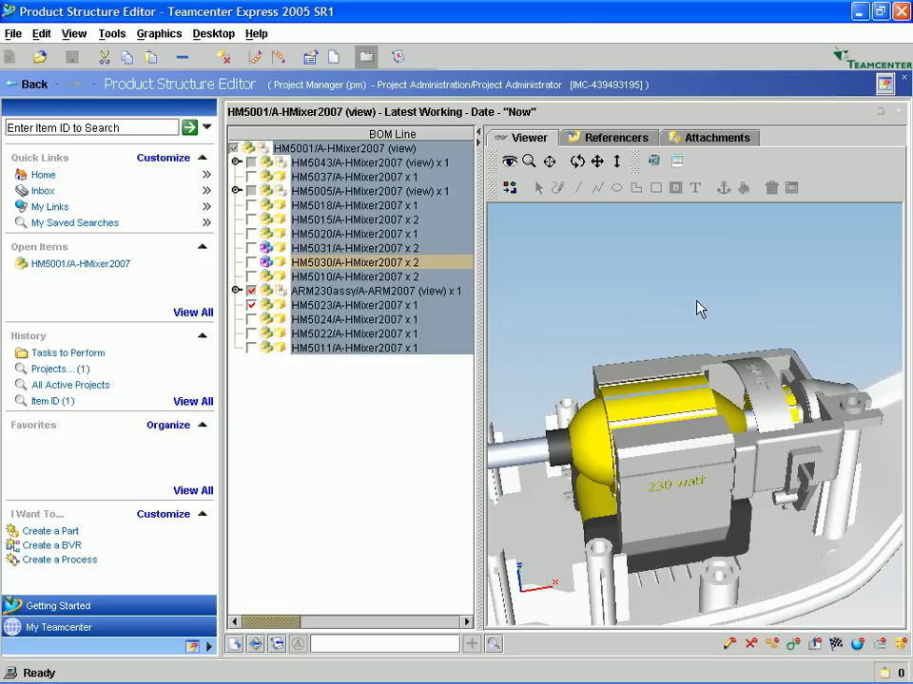
{"action": "mouse_move", "coordinate": [696, 304]}
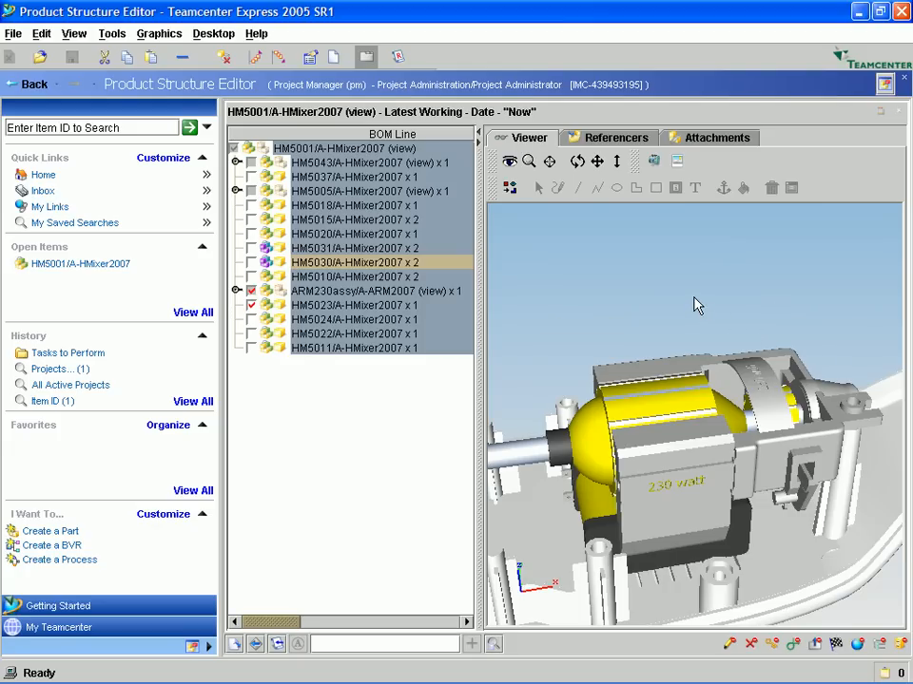
{"action": "mouse_move", "coordinate": [761, 320]}
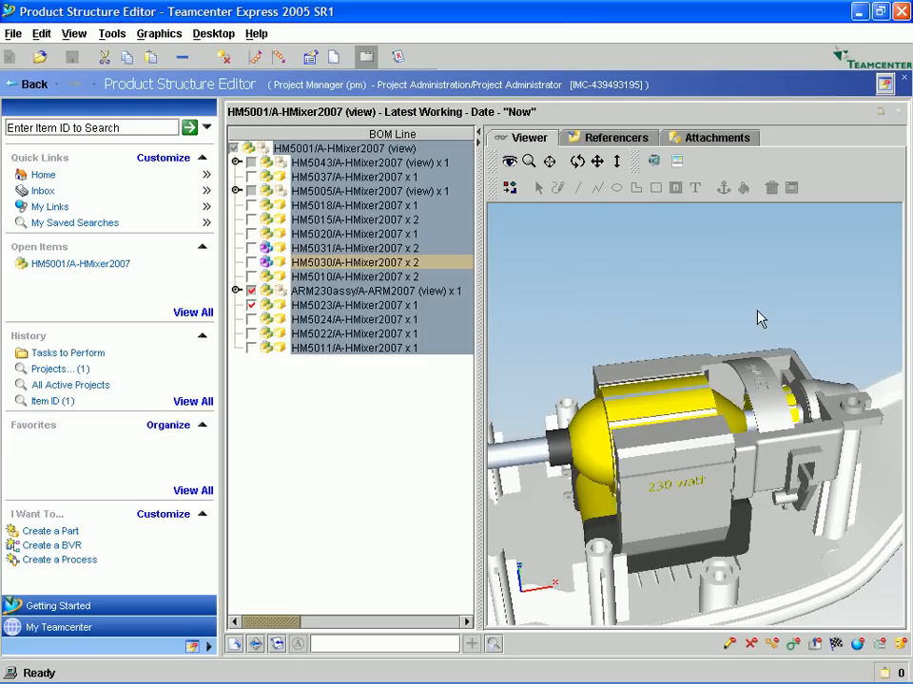
Orbit the armature to expose its yellow motor housing for markup.
{"action": "left_click_drag", "start_coordinate": [760, 320], "coordinate": [757, 301]}
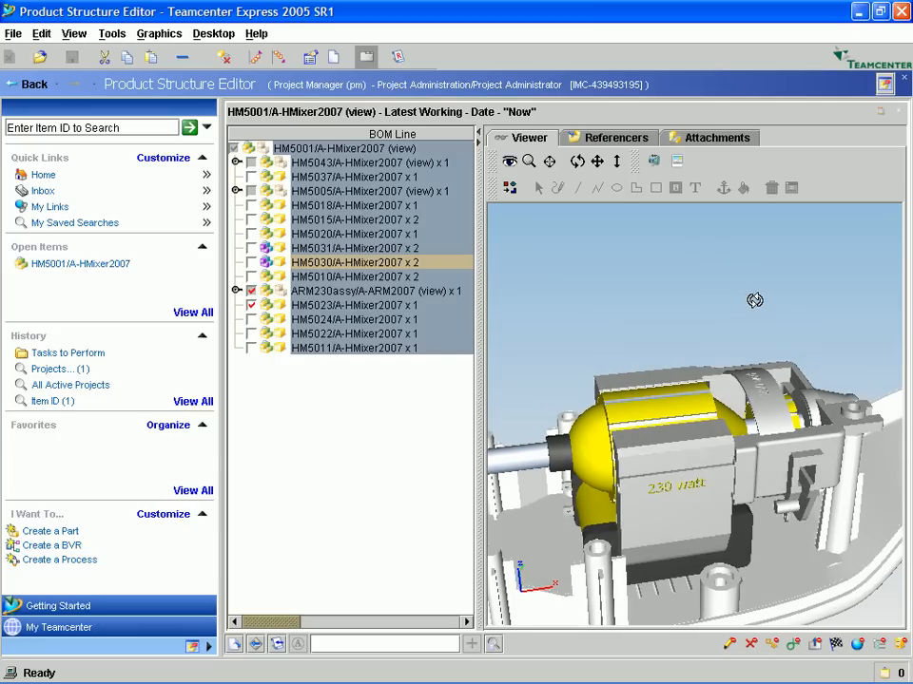
{"action": "left_click_drag", "start_coordinate": [753, 300], "coordinate": [642, 510]}
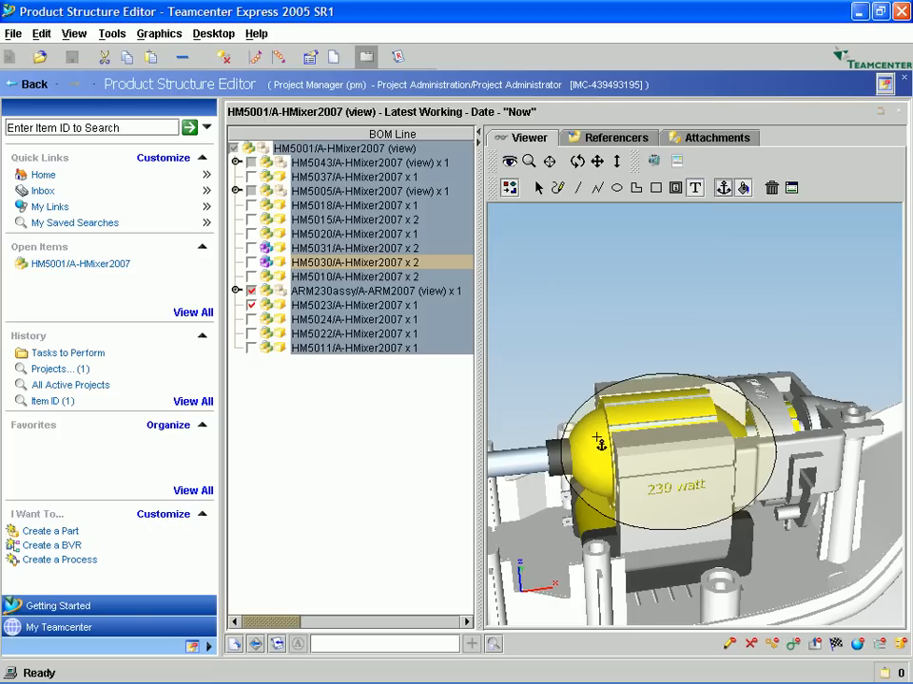
Place the markup text 'The new mixer will have to contain a more powerful armature in it.'.
{"action": "left_click", "coordinate": [694, 188]}
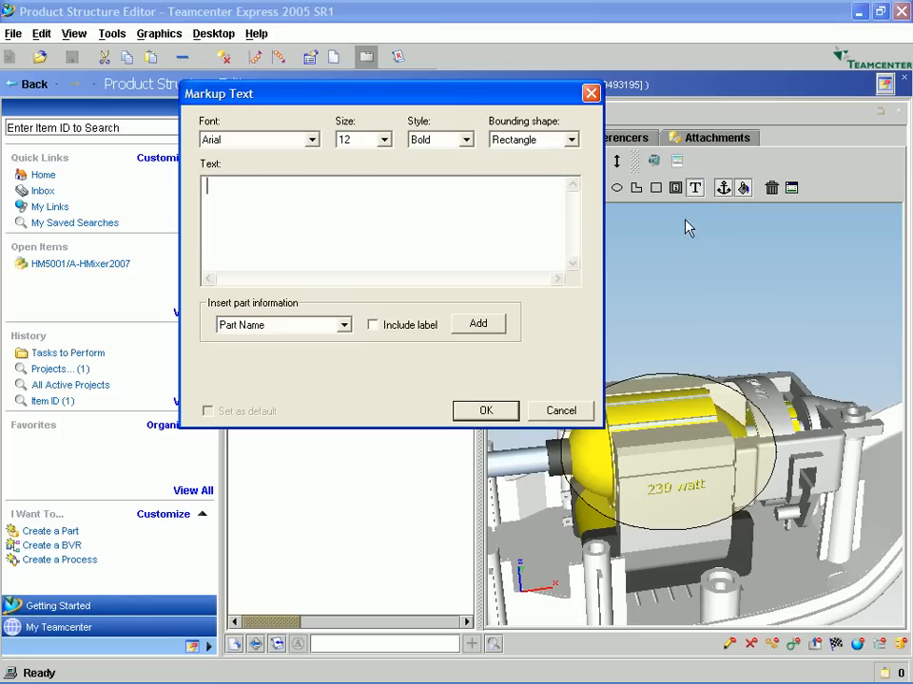
{"action": "type", "text": "T"}
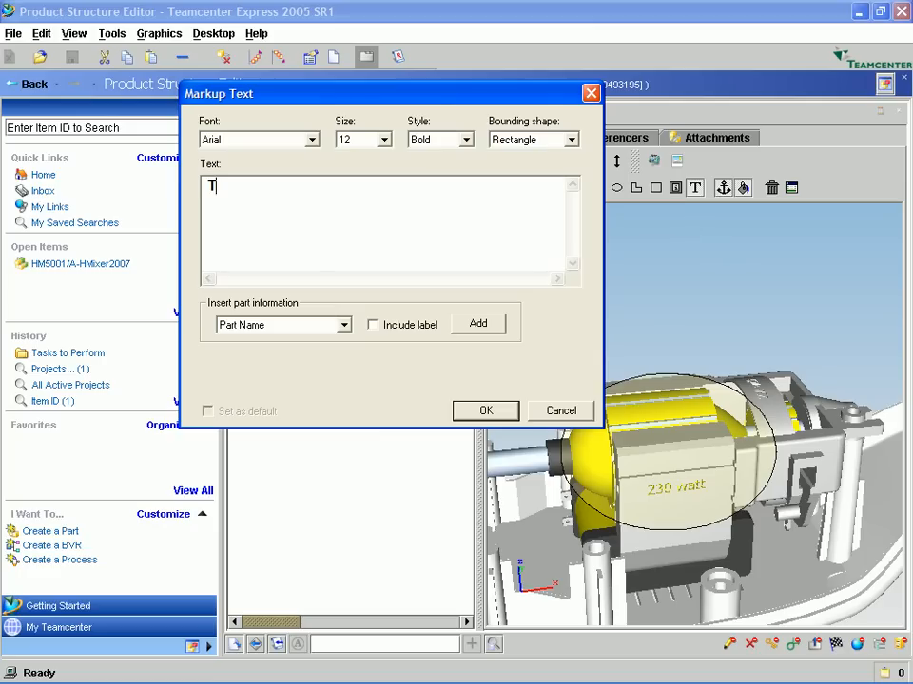
{"action": "type", "text": "he new mi"}
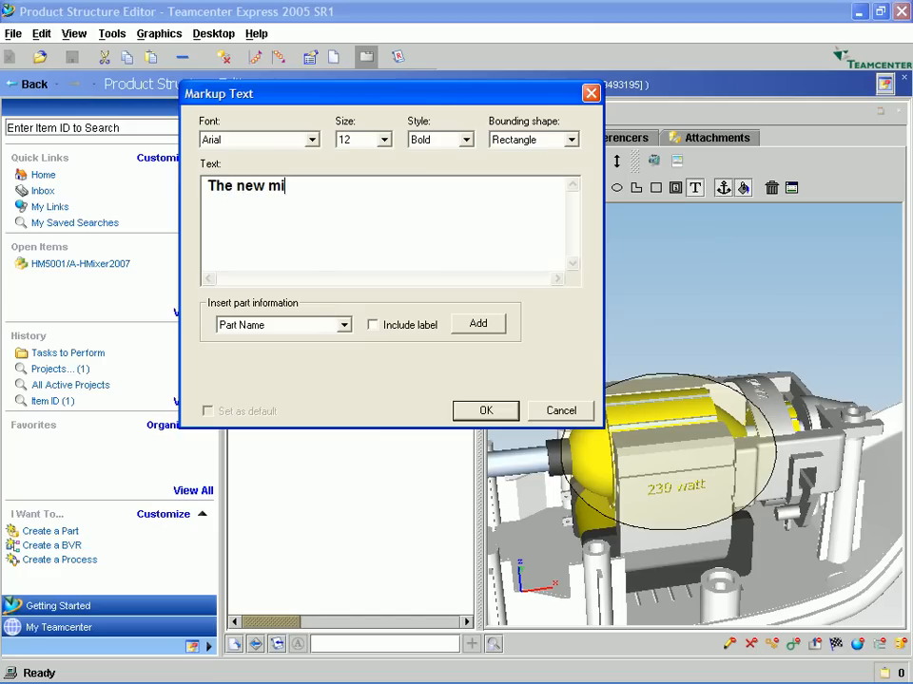
{"action": "type", "text": "xer will h"}
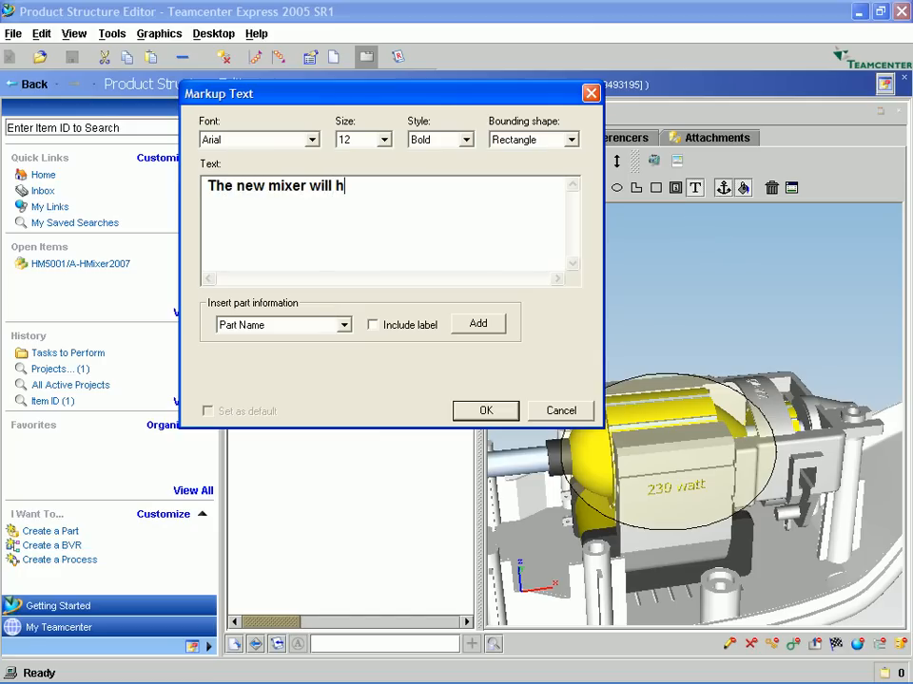
{"action": "type", "text": "ave to"}
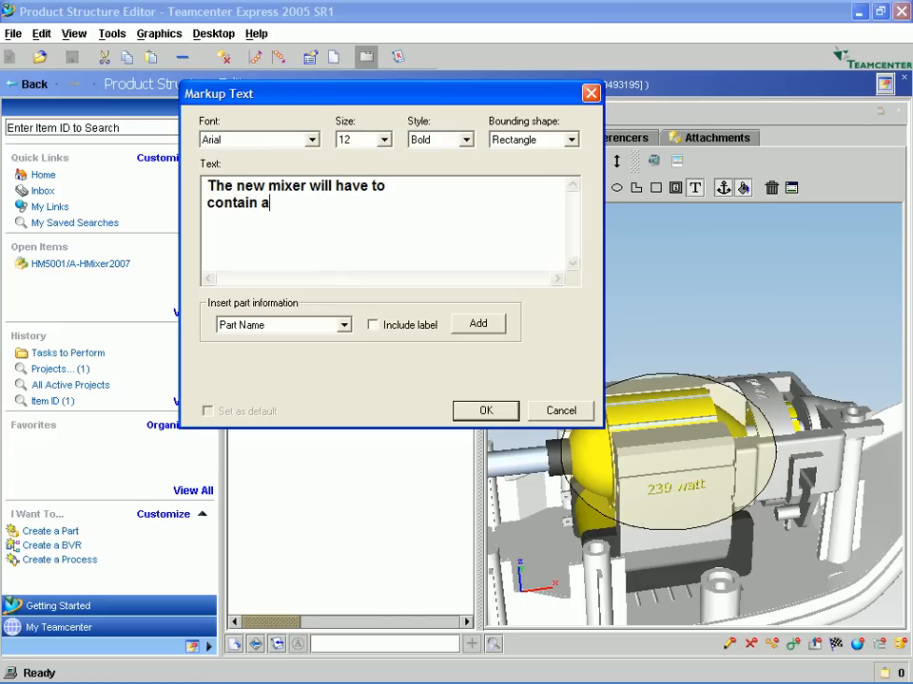
{"action": "type", "text": "more po"}
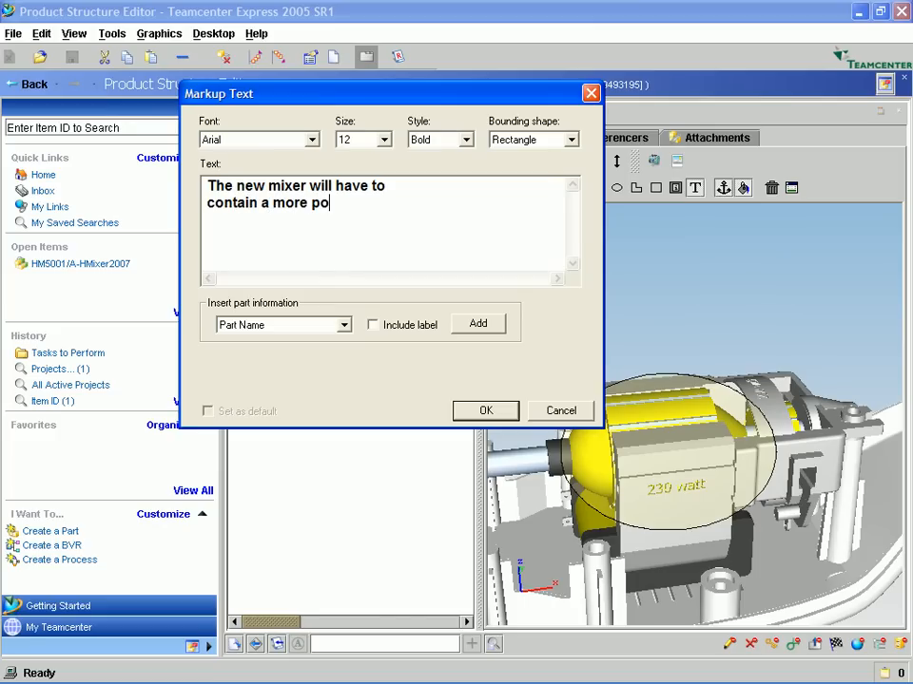
{"action": "type", "text": "werful"}
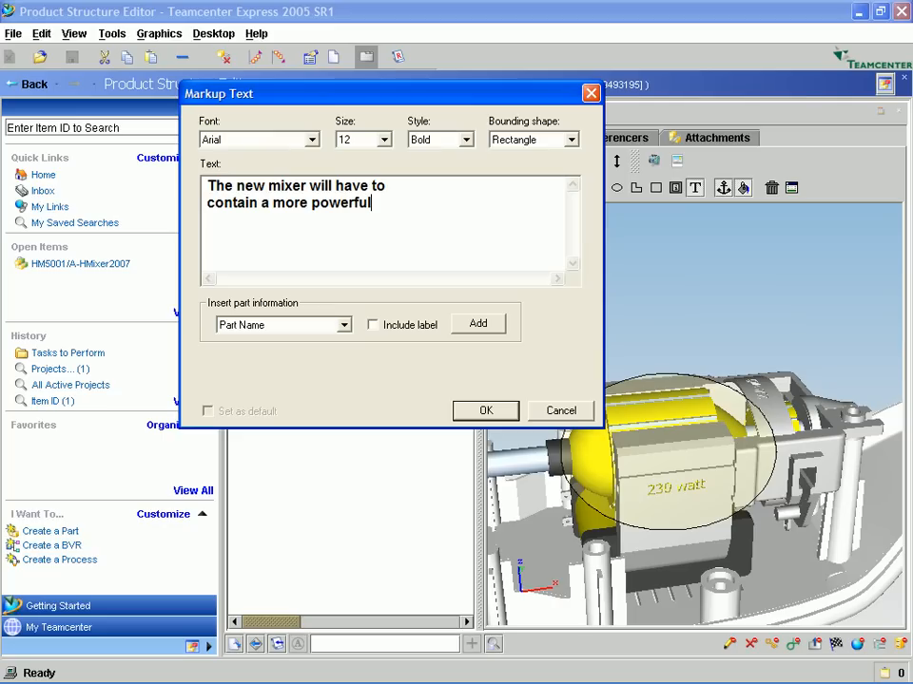
{"action": "type", "text": "armature"}
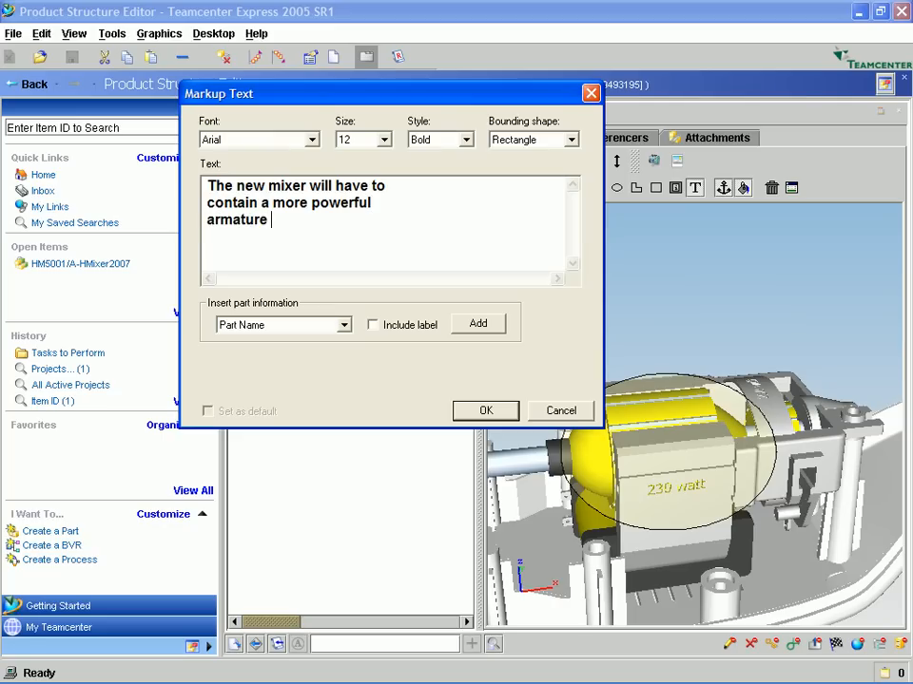
{"action": "type", "text": "in it."}
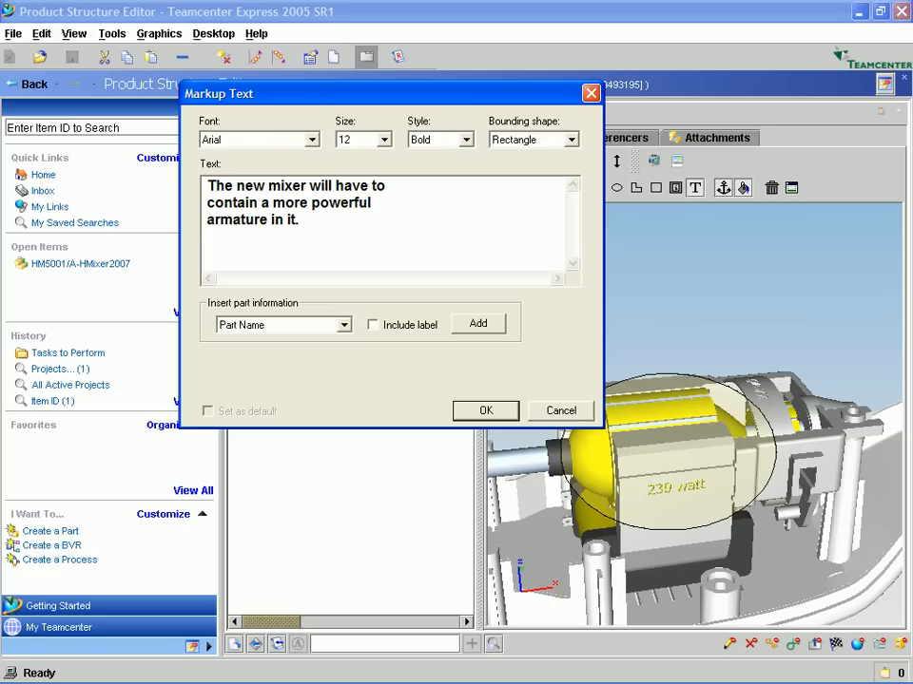
{"action": "left_click", "coordinate": [485, 410]}
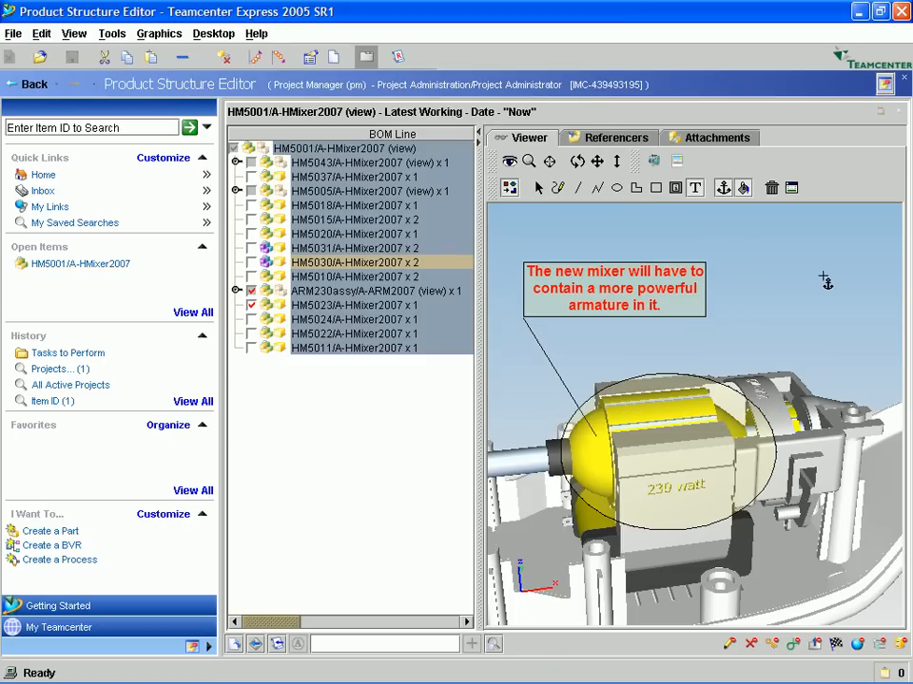
{"action": "mouse_move", "coordinate": [749, 306]}
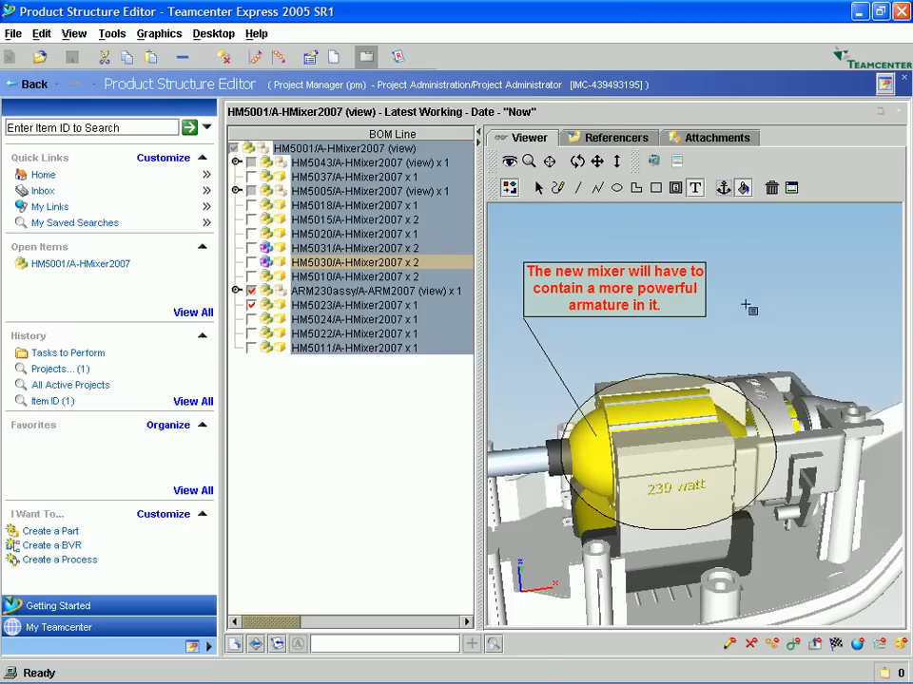
Place the markup text 'Let's make these changes in the HM5001 assembly'.
{"action": "left_click", "coordinate": [694, 188]}
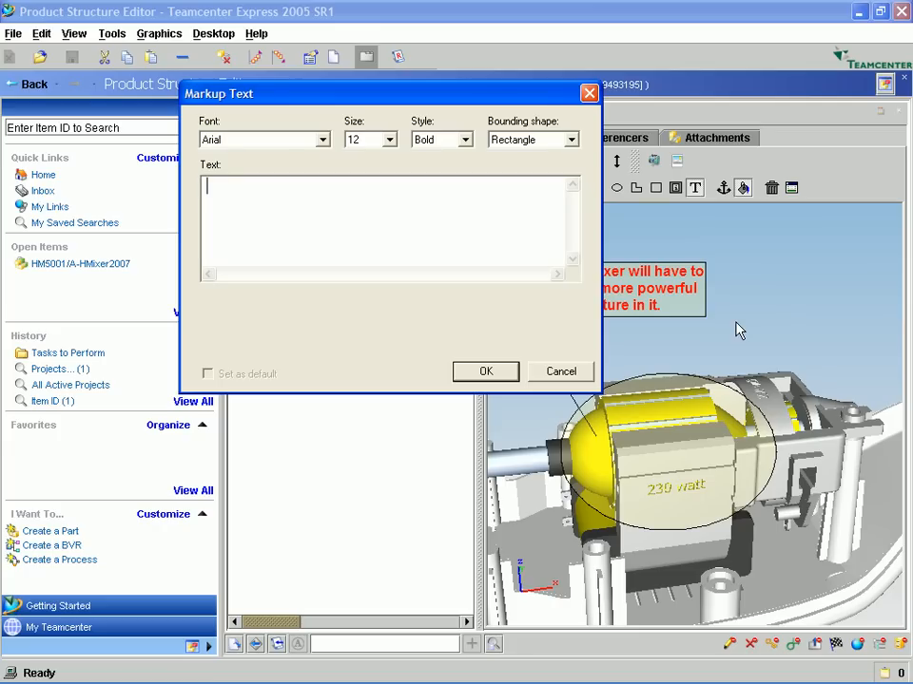
{"action": "type", "text": "Let's"}
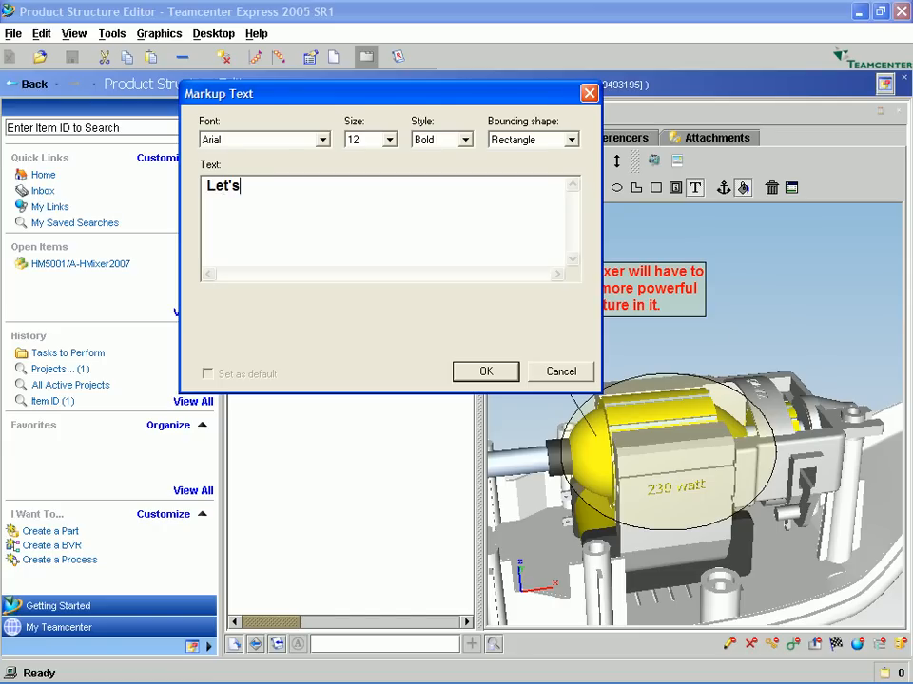
{"action": "type", "text": "make"}
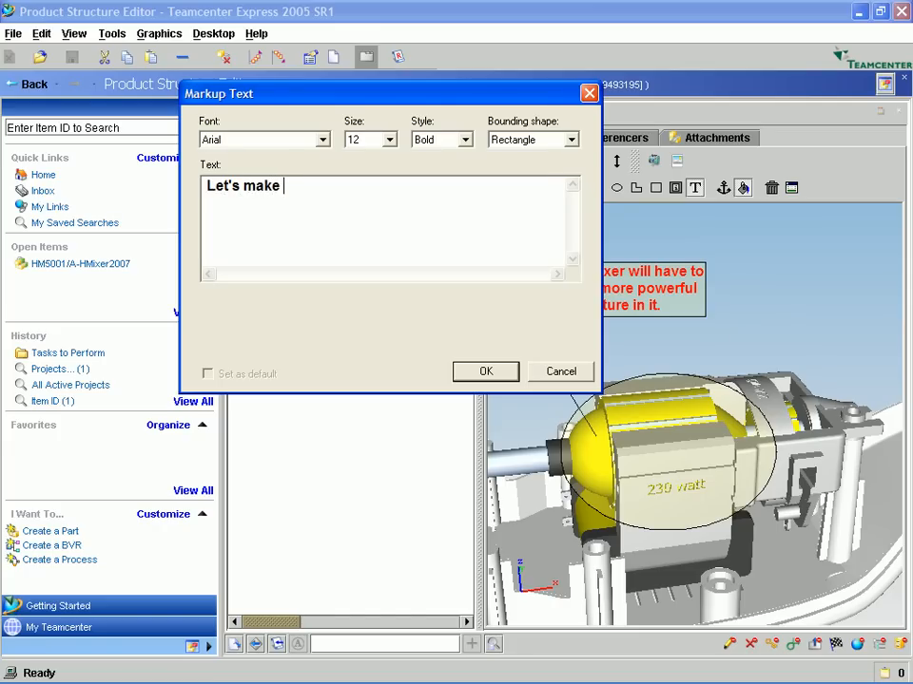
{"action": "type", "text": "these cha"}
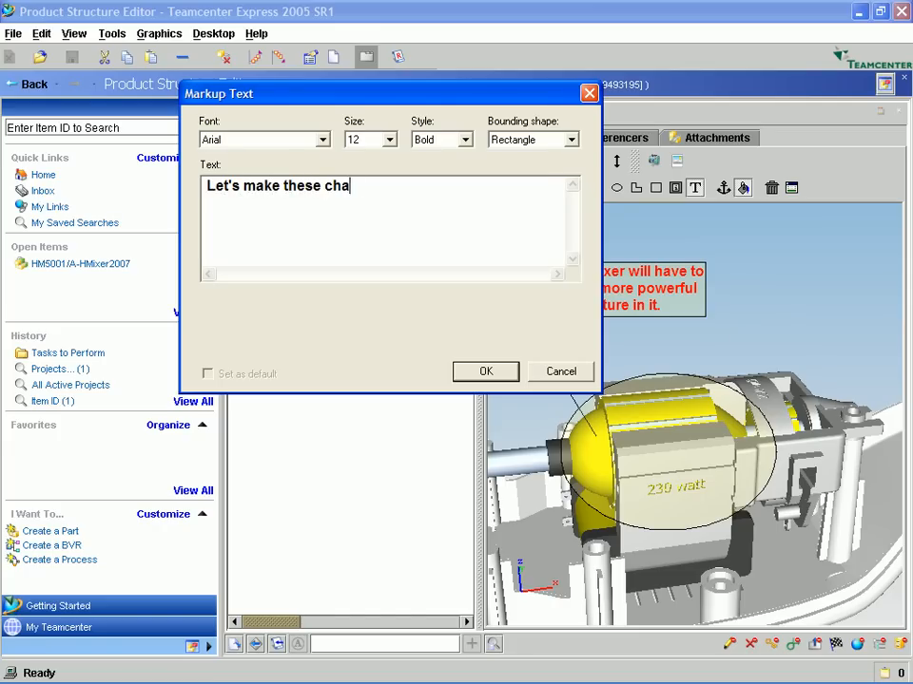
{"action": "type", "text": "nges in"}
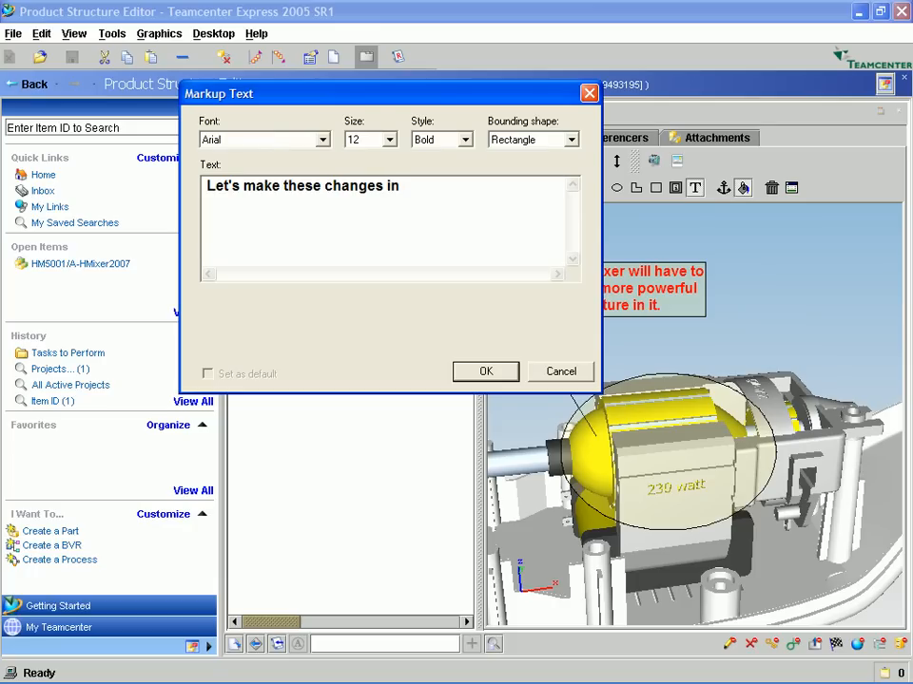
{"action": "type", "text": "th"}
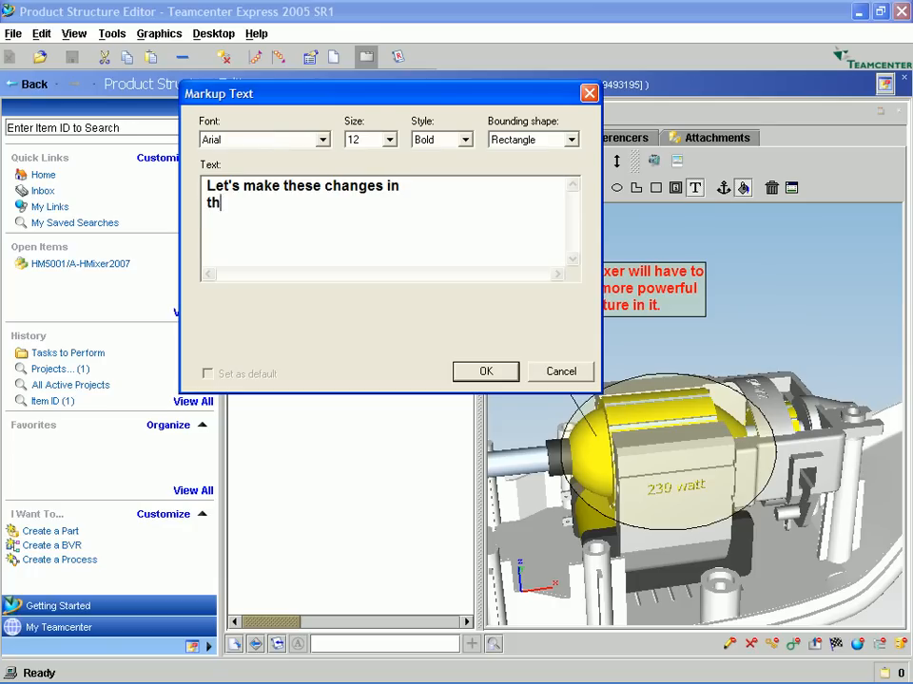
{"action": "type", "text": "e HM5001 assembly"}
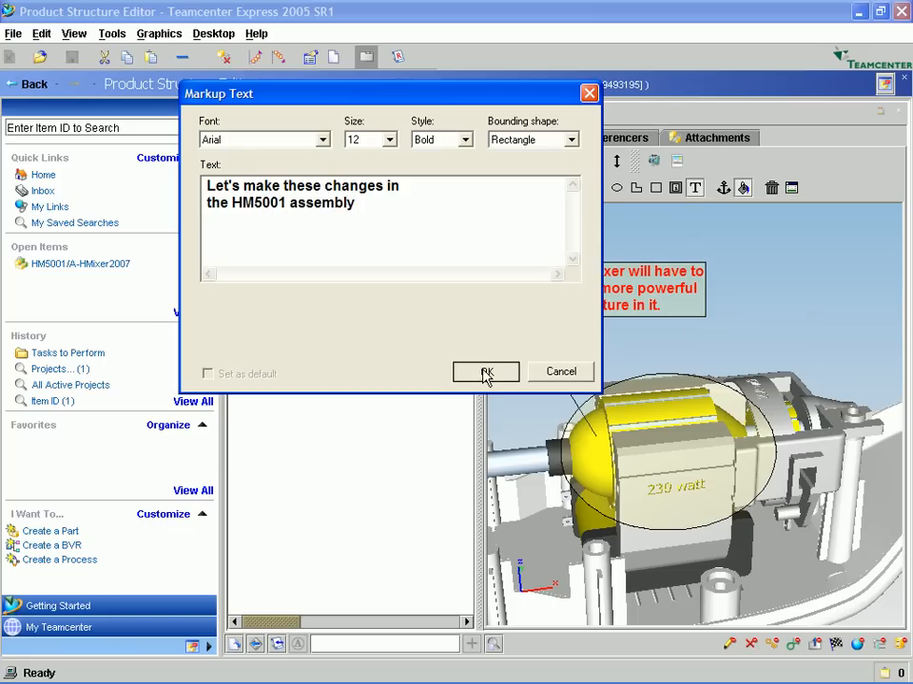
{"action": "left_click", "coordinate": [487, 371]}
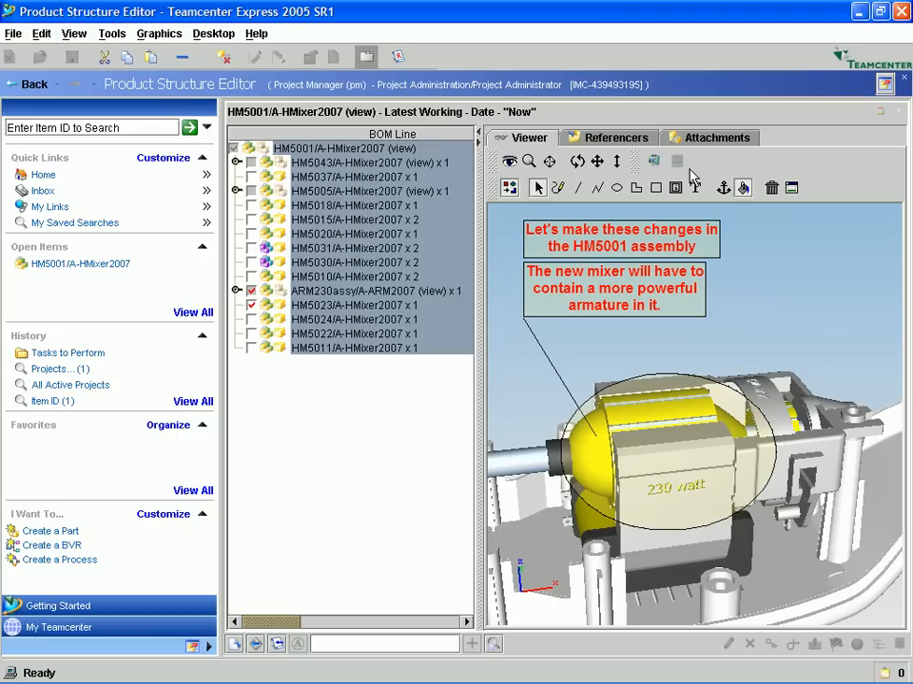
{"action": "mouse_move", "coordinate": [654, 160]}
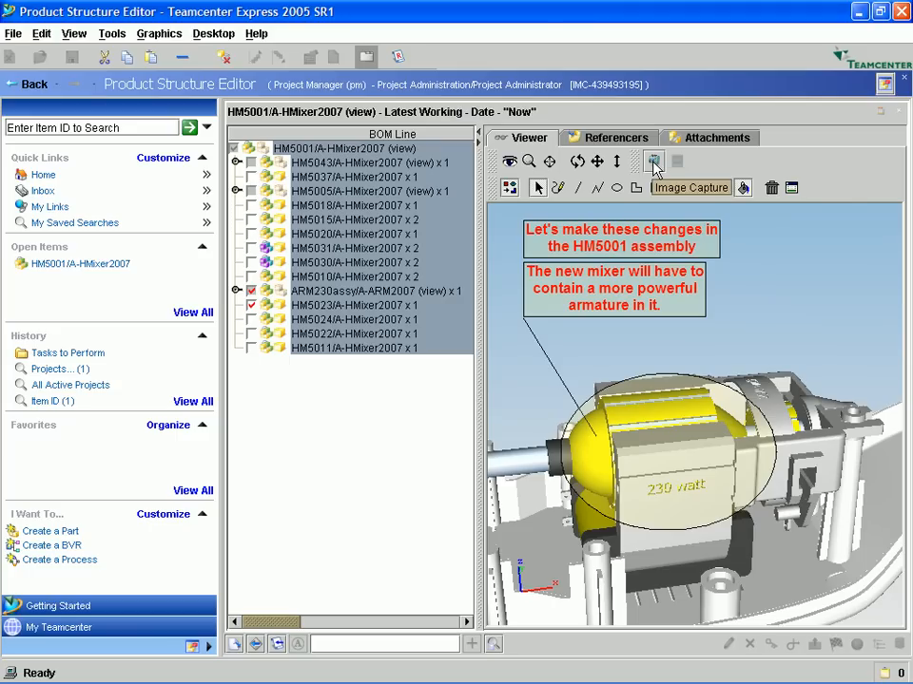
Capture the annotated view as an image dataset named 'Armature changes'.
{"action": "left_click", "coordinate": [654, 162]}
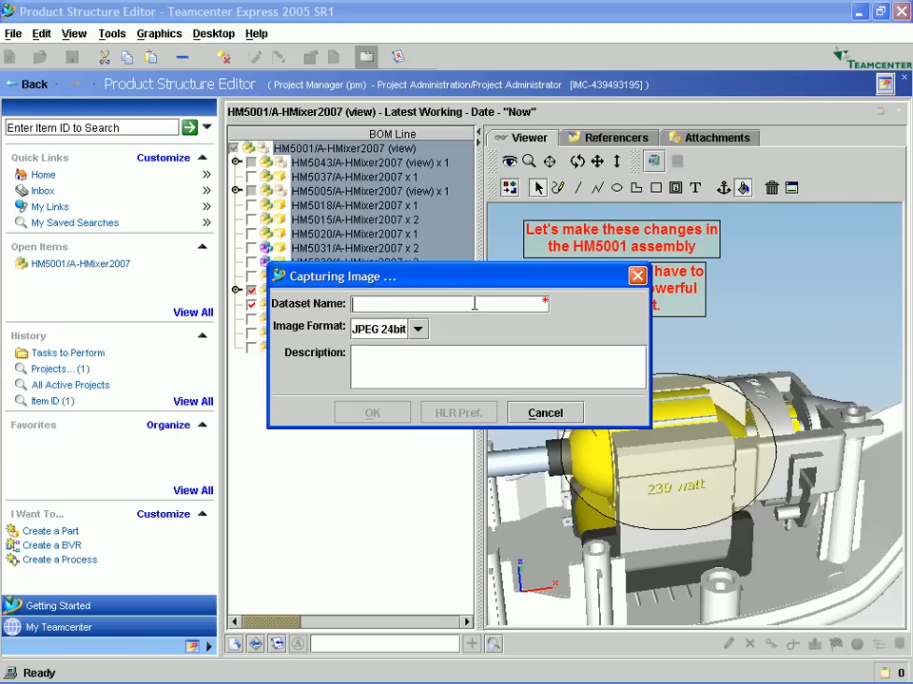
{"action": "type", "text": "Armature changes"}
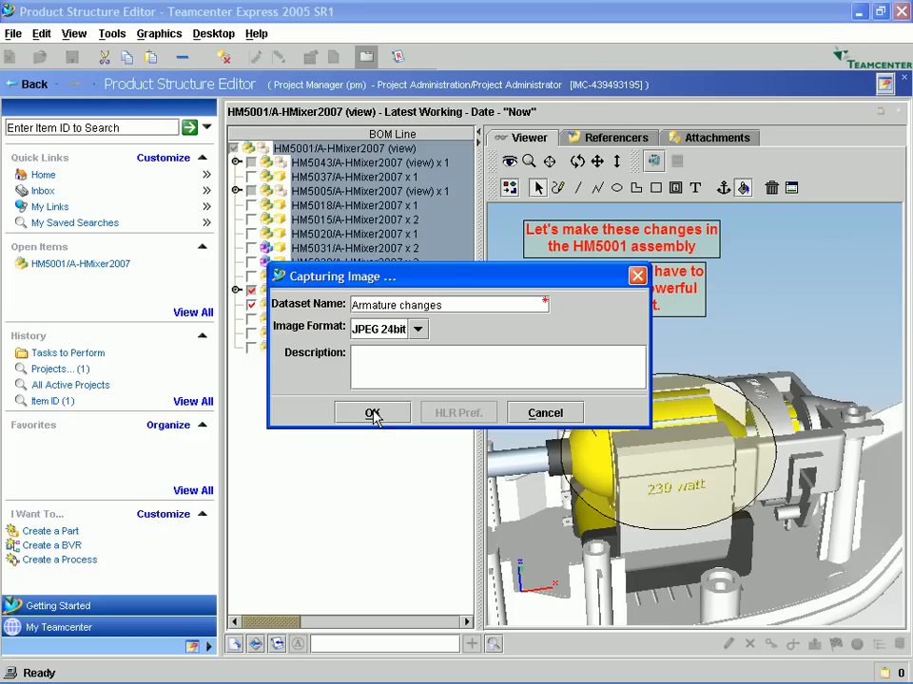
{"action": "left_click", "coordinate": [372, 413]}
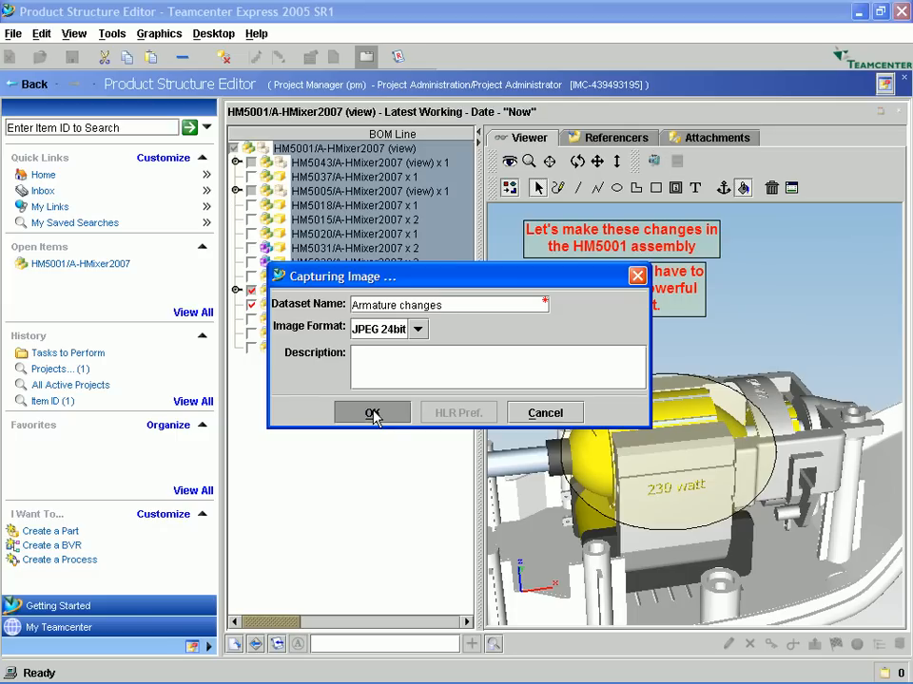
{"action": "left_click", "coordinate": [373, 413]}
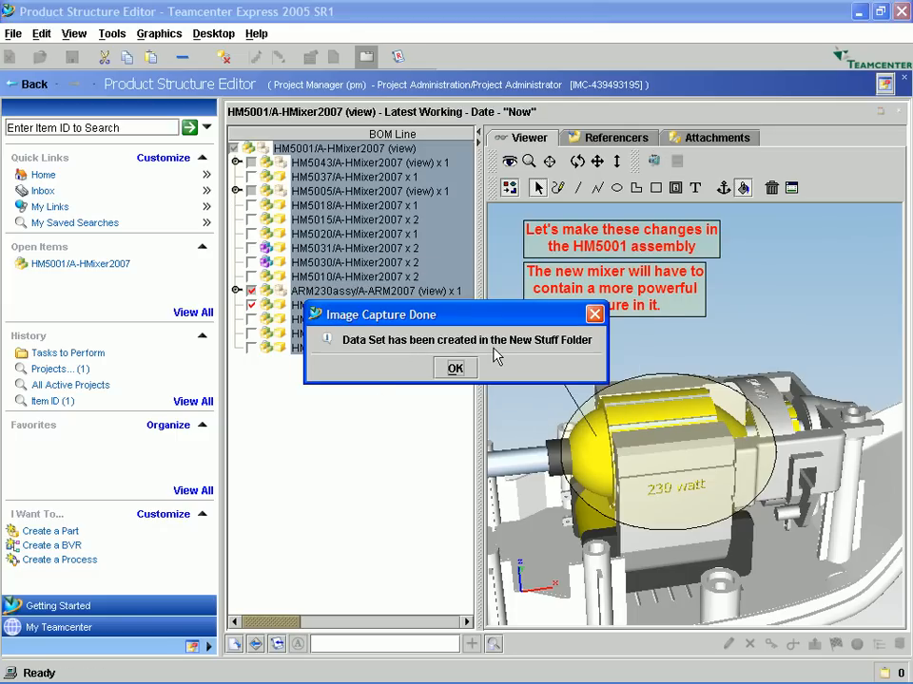
{"action": "left_click", "coordinate": [454, 369]}
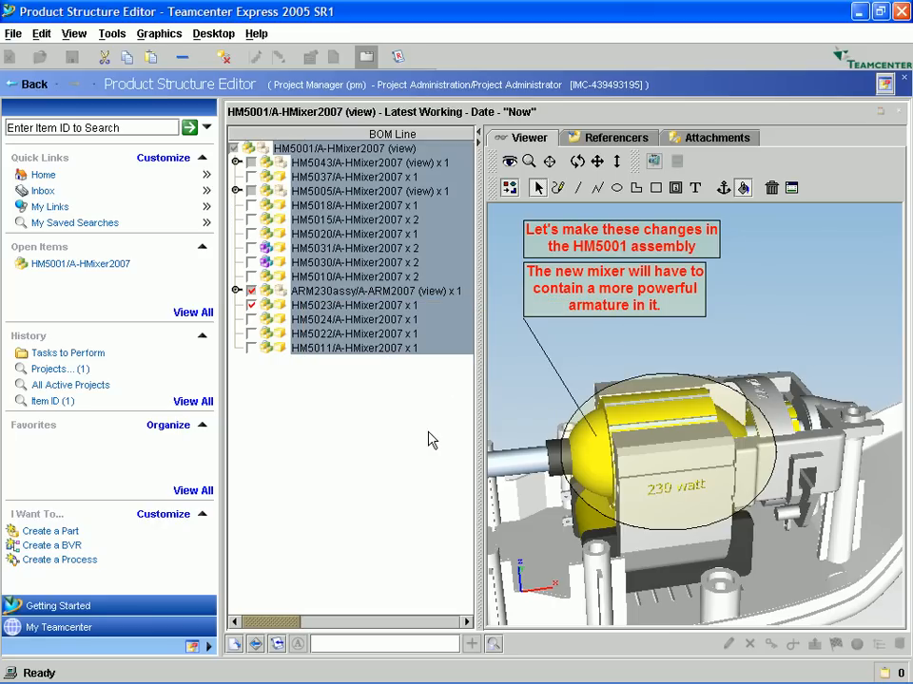
{"action": "mouse_move", "coordinate": [447, 257]}
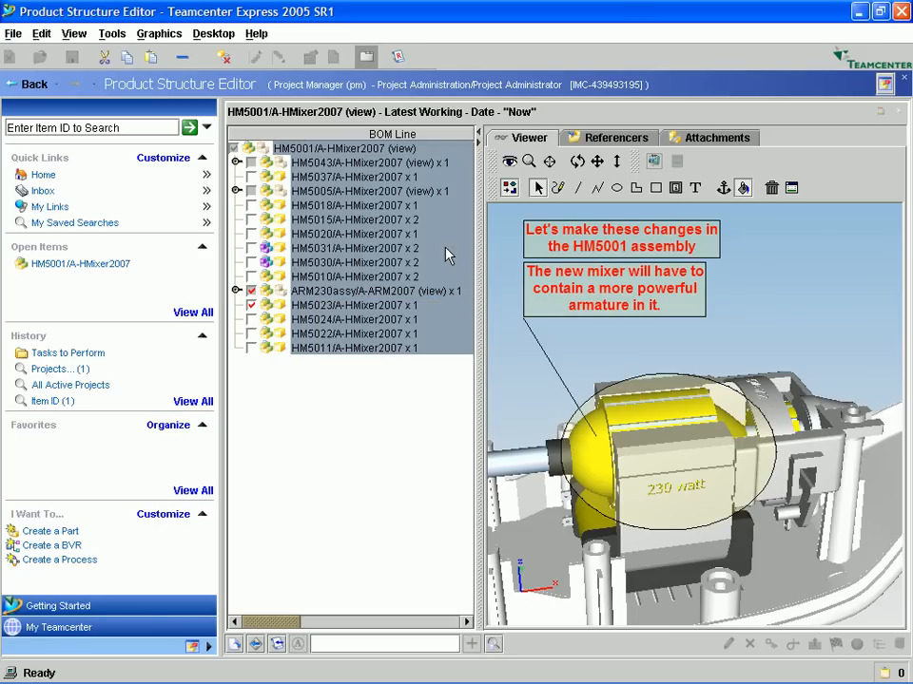
{"action": "mouse_move", "coordinate": [42, 175]}
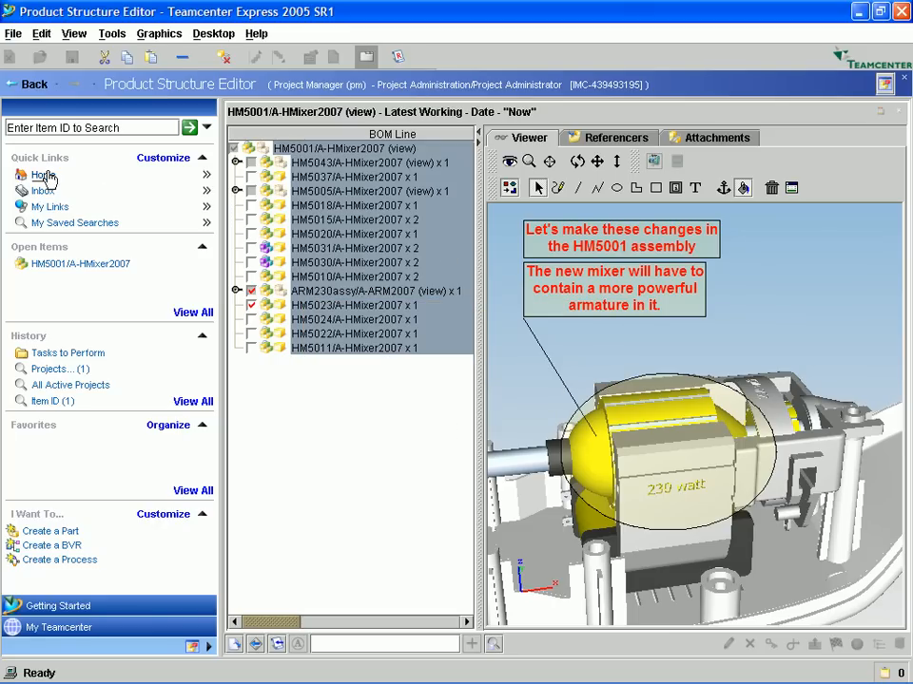
Locate the Armature changes image in the Newstuff folder under Home.
{"action": "left_click", "coordinate": [42, 175]}
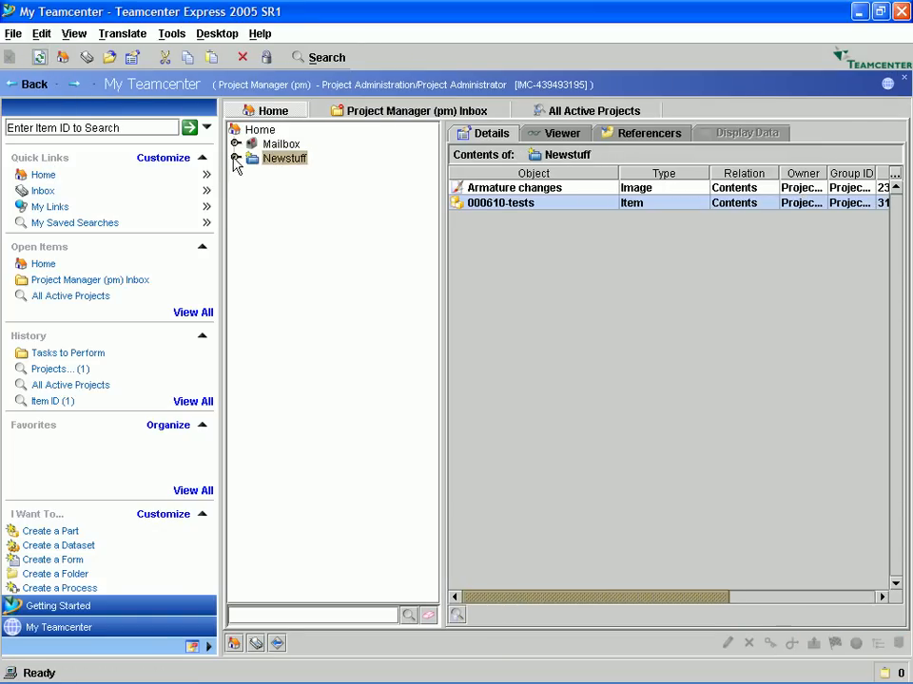
{"action": "left_click", "coordinate": [234, 158]}
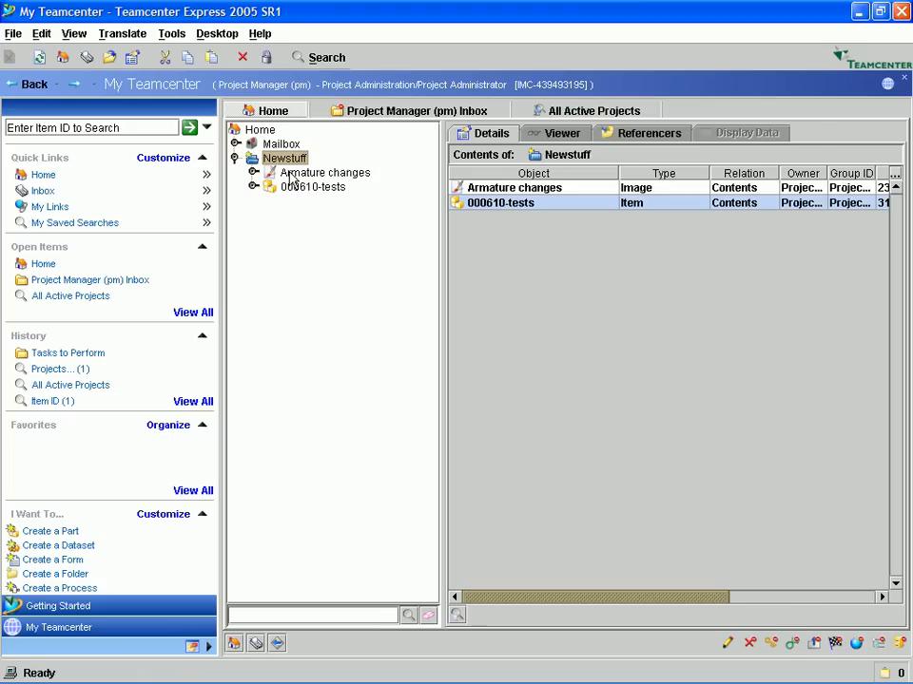
{"action": "right_click", "coordinate": [323, 173]}
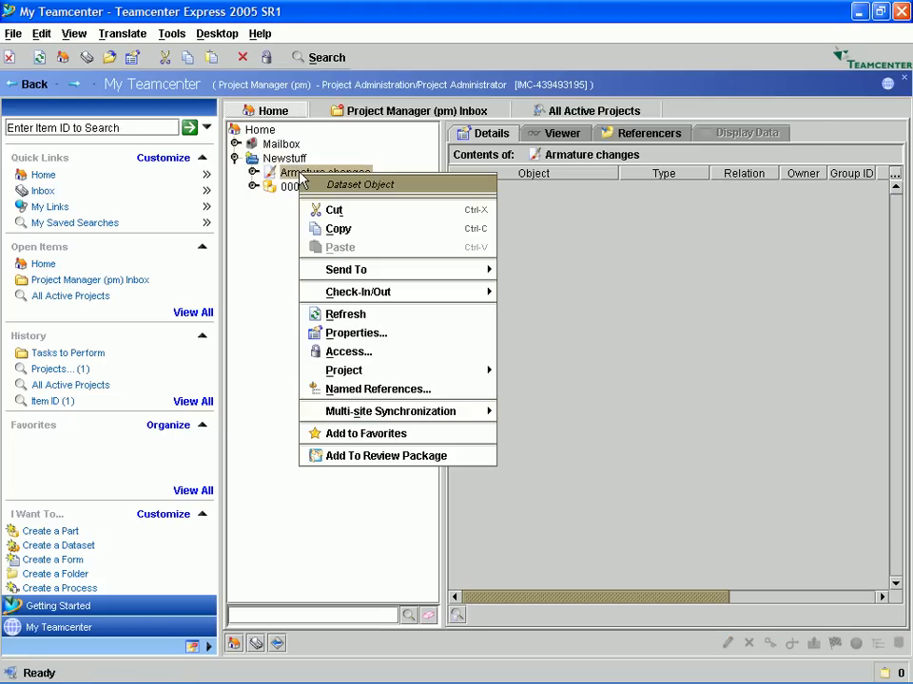
{"action": "mouse_move", "coordinate": [342, 369]}
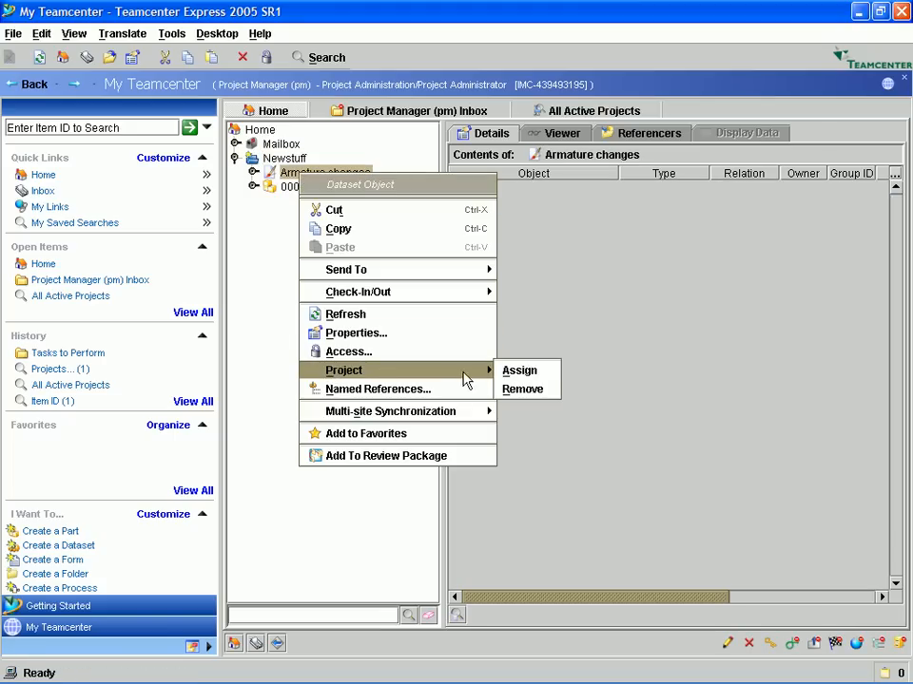
Assign the Armature changes image to the SuperBlend project.
{"action": "left_click", "coordinate": [519, 369]}
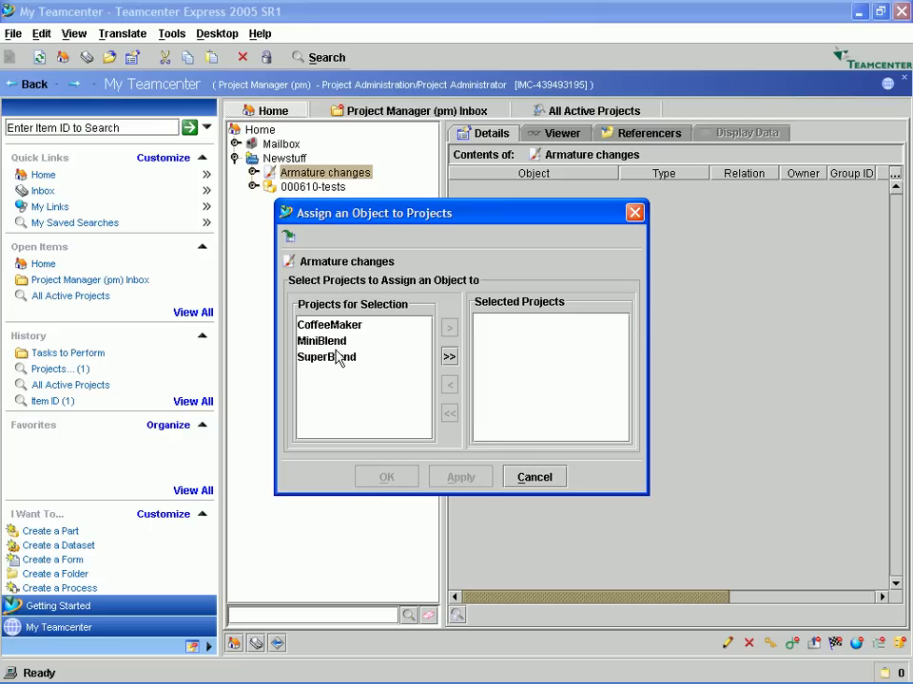
{"action": "left_click", "coordinate": [448, 327]}
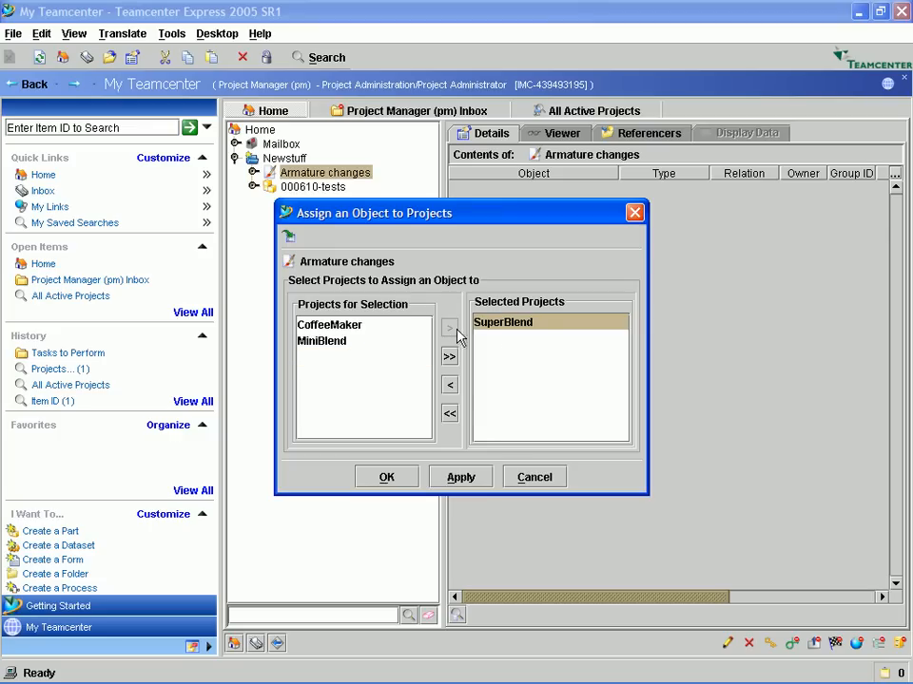
{"action": "left_click", "coordinate": [386, 475]}
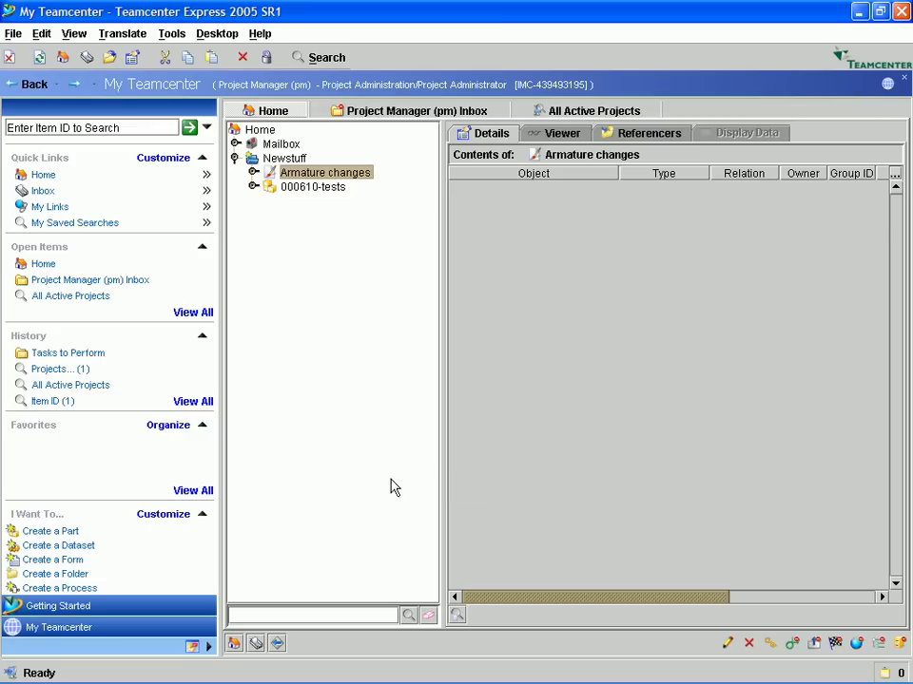
{"action": "mouse_move", "coordinate": [351, 182]}
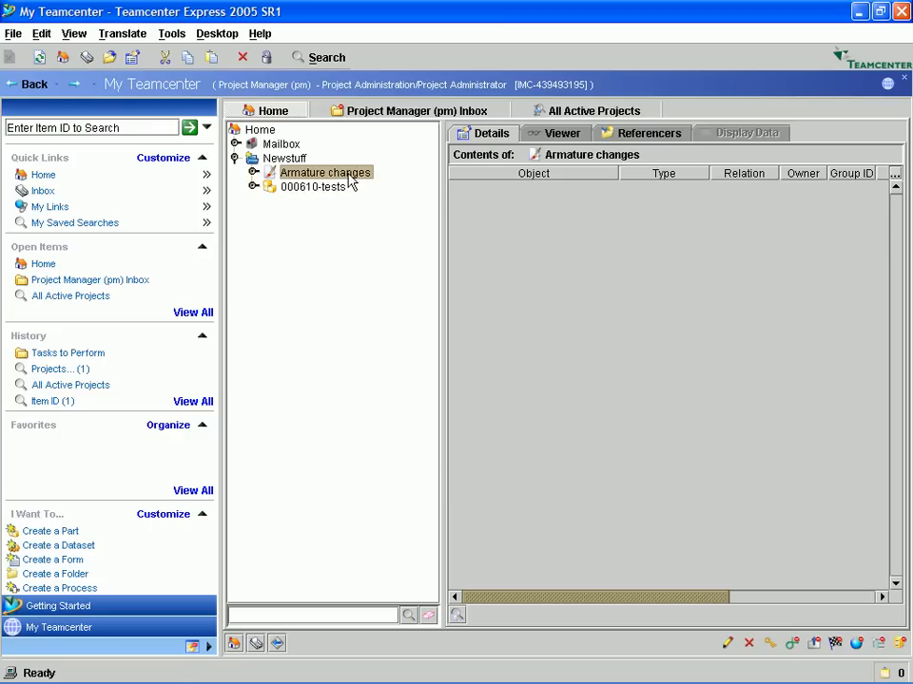
Show SuperBlend's referencers, multi-select all referenced items and begin a new process for them.
{"action": "left_click", "coordinate": [590, 111]}
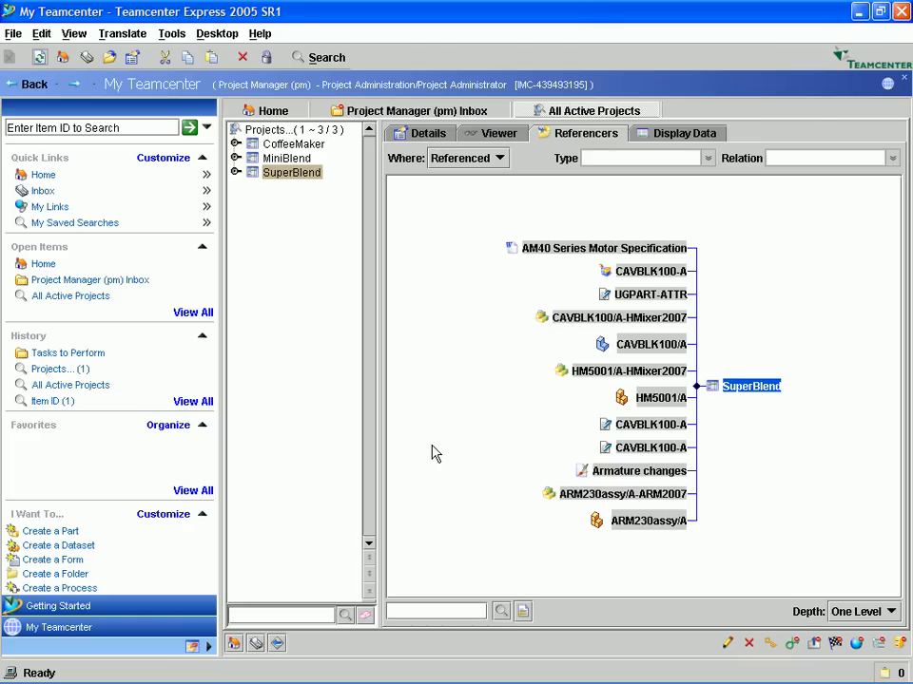
{"action": "mouse_move", "coordinate": [616, 483]}
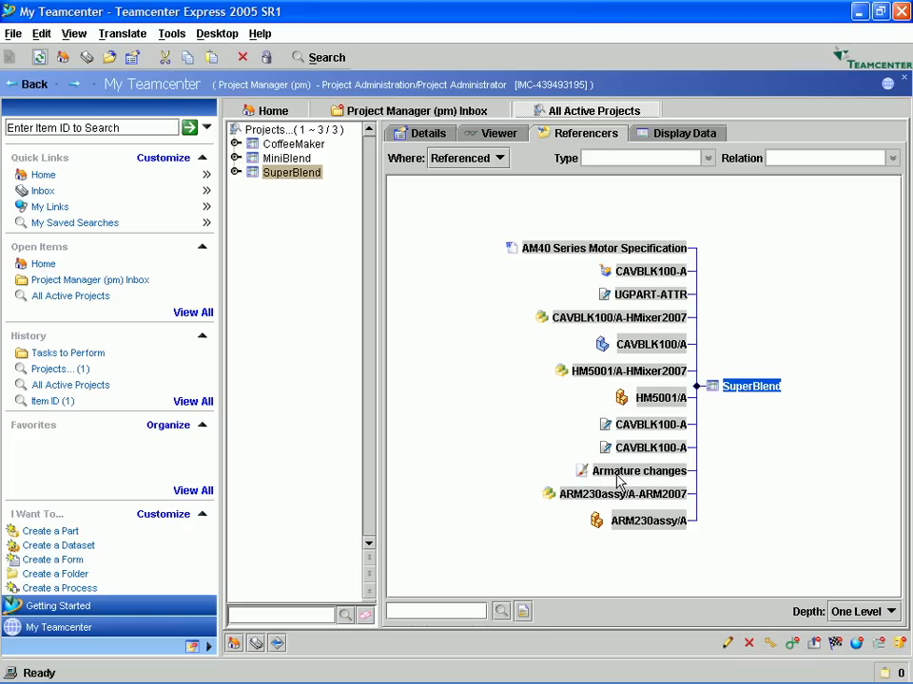
{"action": "left_click", "coordinate": [604, 247]}
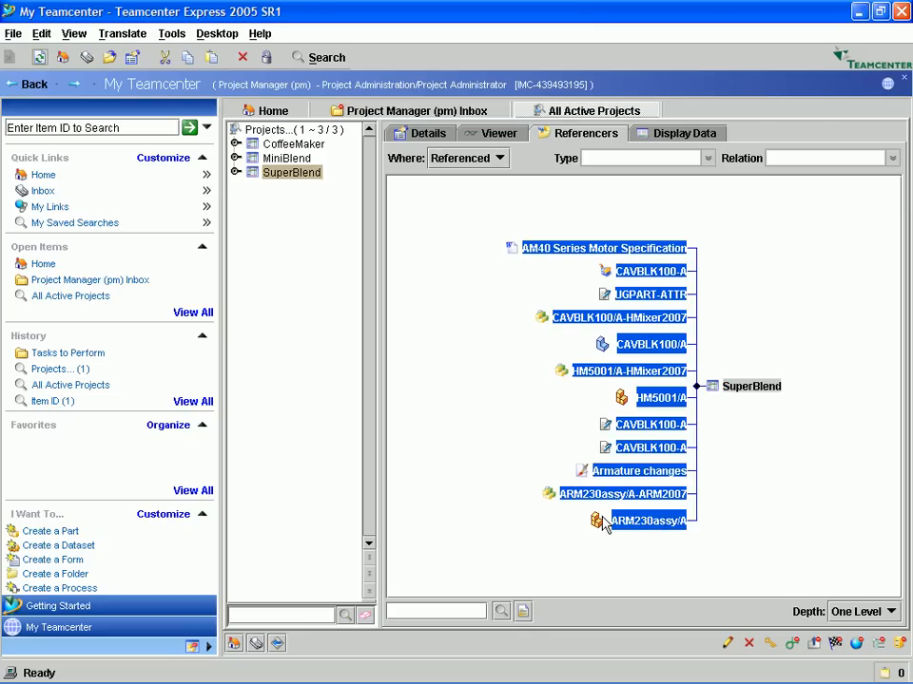
{"action": "left_click", "coordinate": [59, 588]}
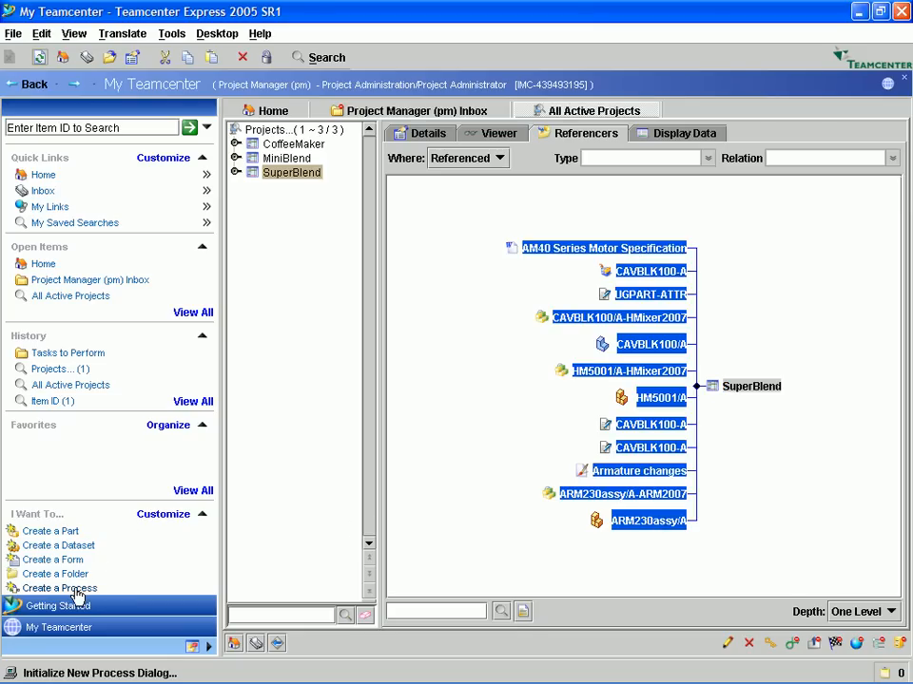
Name the new process 'New Mixer' and choose the New Product Release template.
{"action": "left_click", "coordinate": [61, 589]}
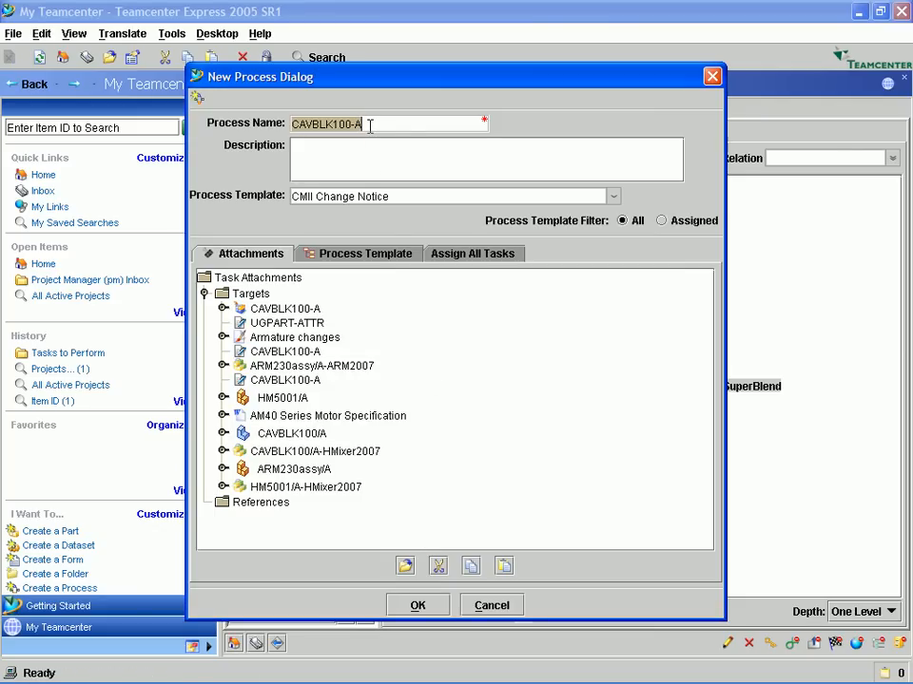
{"action": "type", "text": "New Mix"}
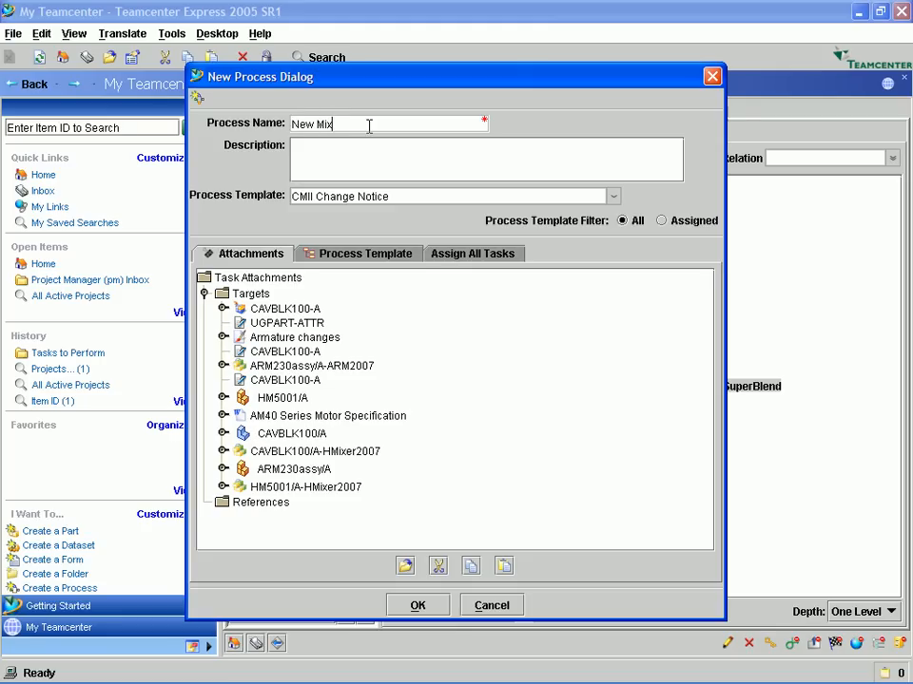
{"action": "type", "text": "er"}
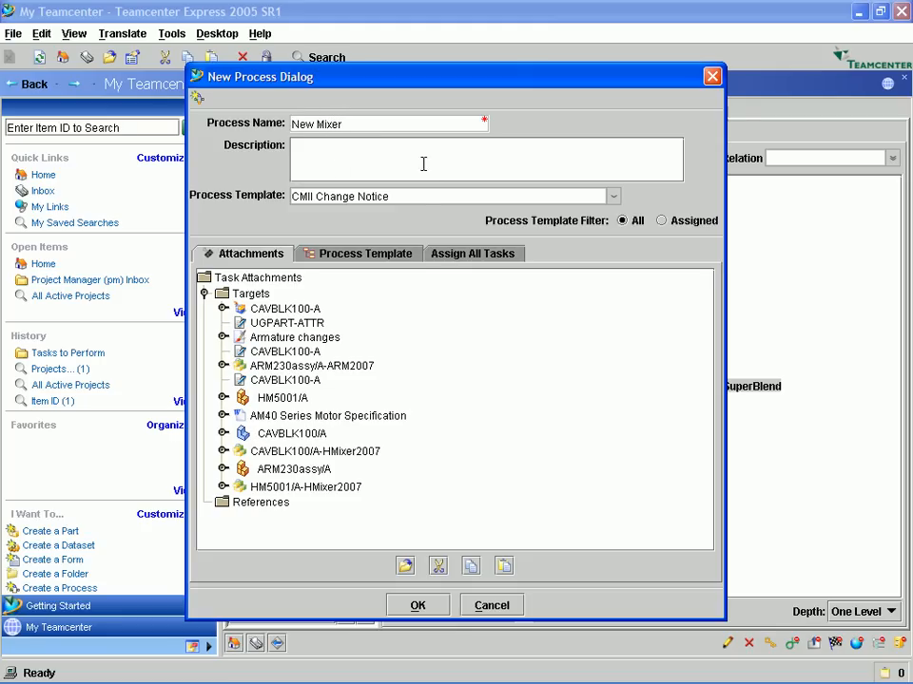
{"action": "left_click", "coordinate": [613, 196]}
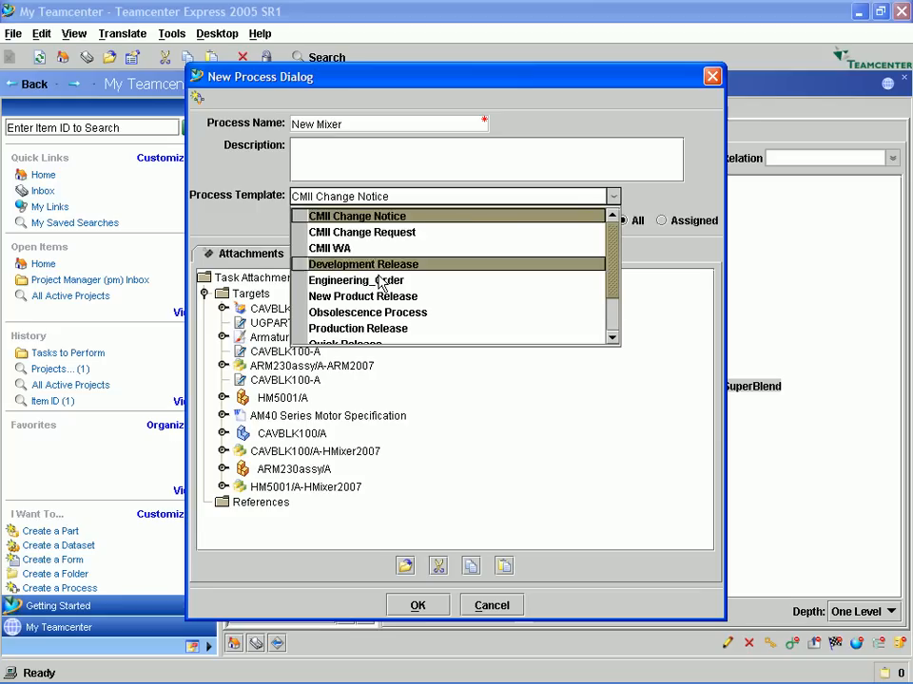
{"action": "left_click", "coordinate": [364, 296]}
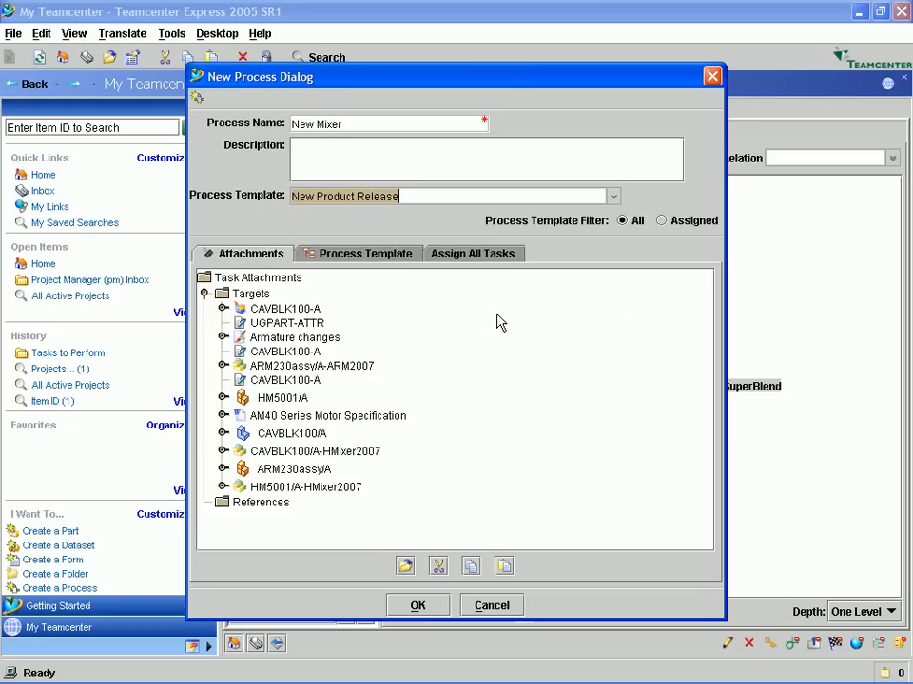
Review the template's task flow, inspecting the MFG Process and Status 60 tasks.
{"action": "left_click", "coordinate": [365, 253]}
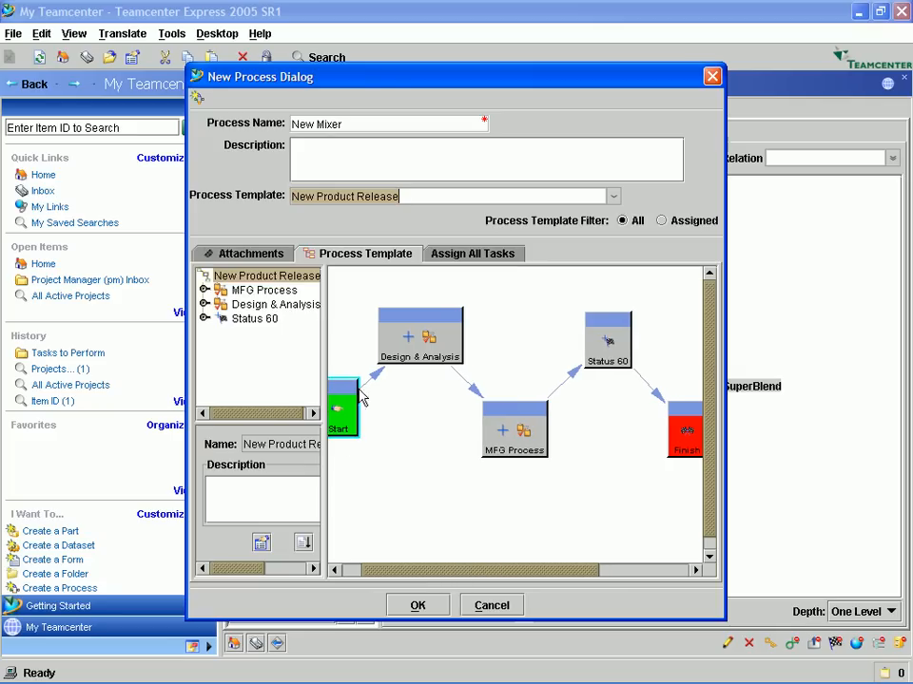
{"action": "left_click", "coordinate": [514, 429]}
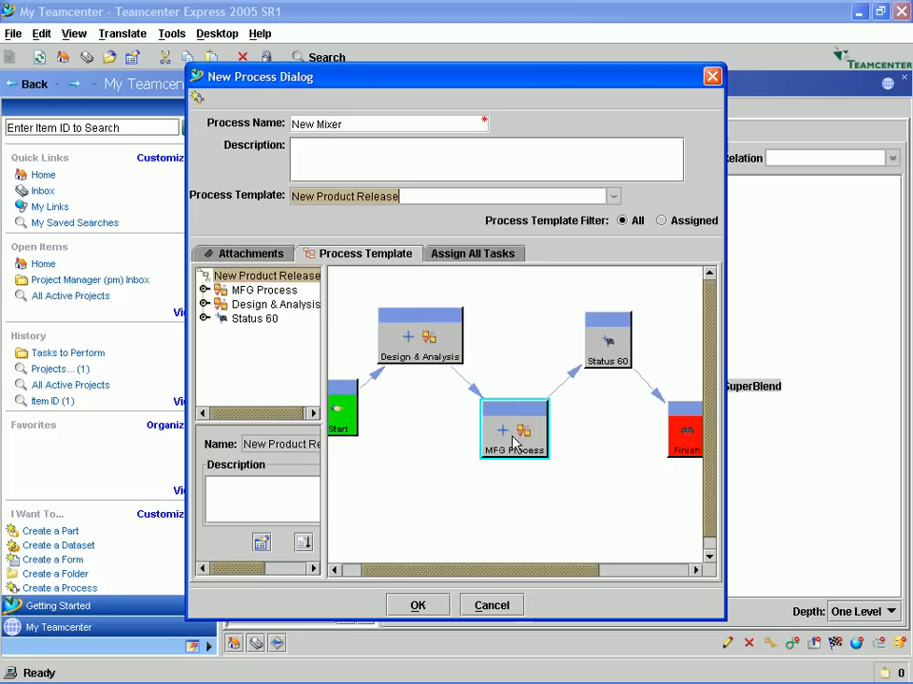
{"action": "left_click", "coordinate": [608, 340]}
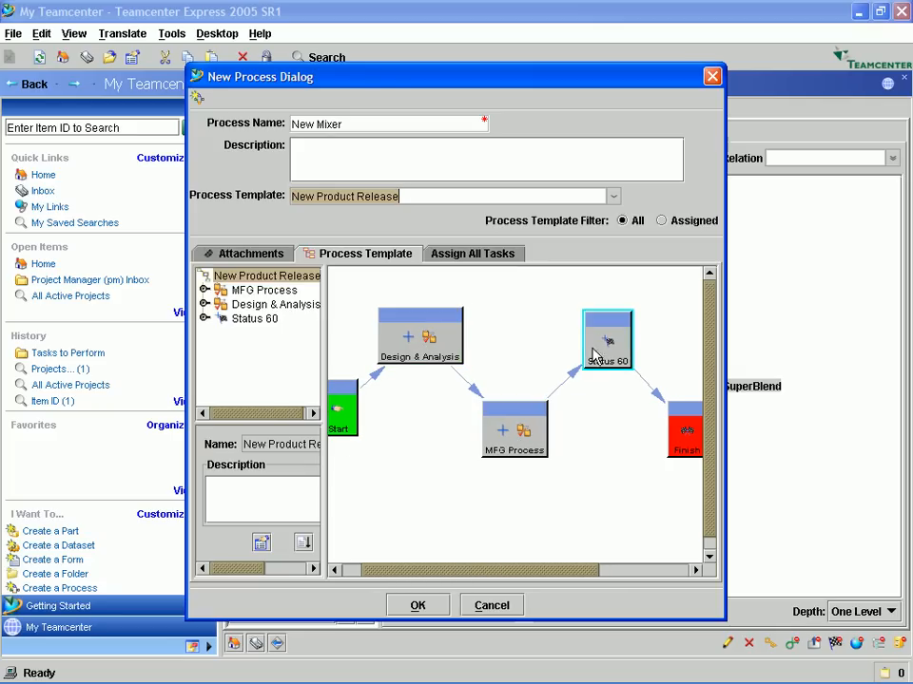
{"action": "left_click", "coordinate": [684, 434]}
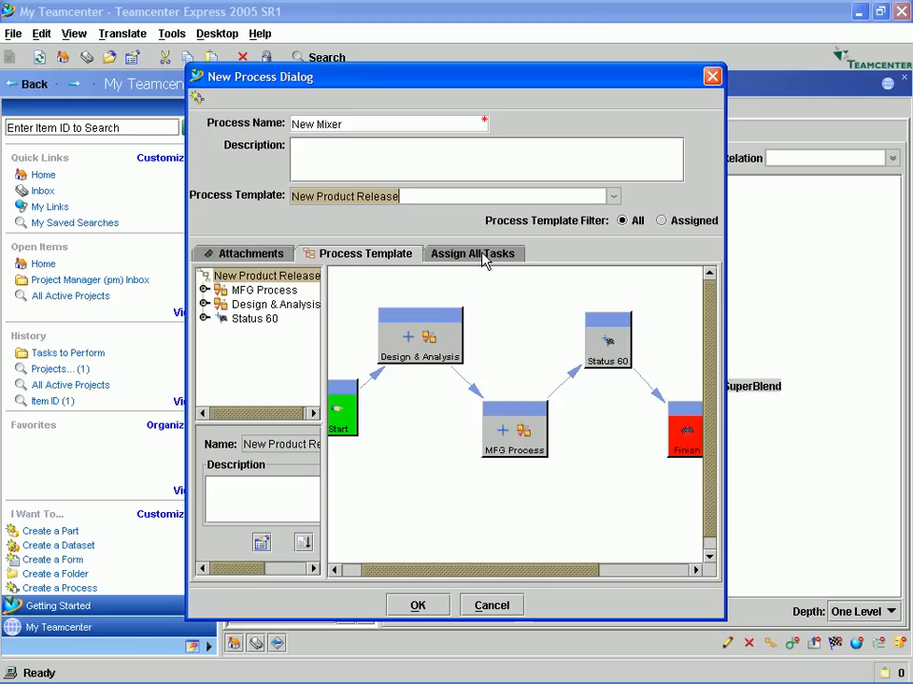
{"action": "left_click", "coordinate": [473, 253]}
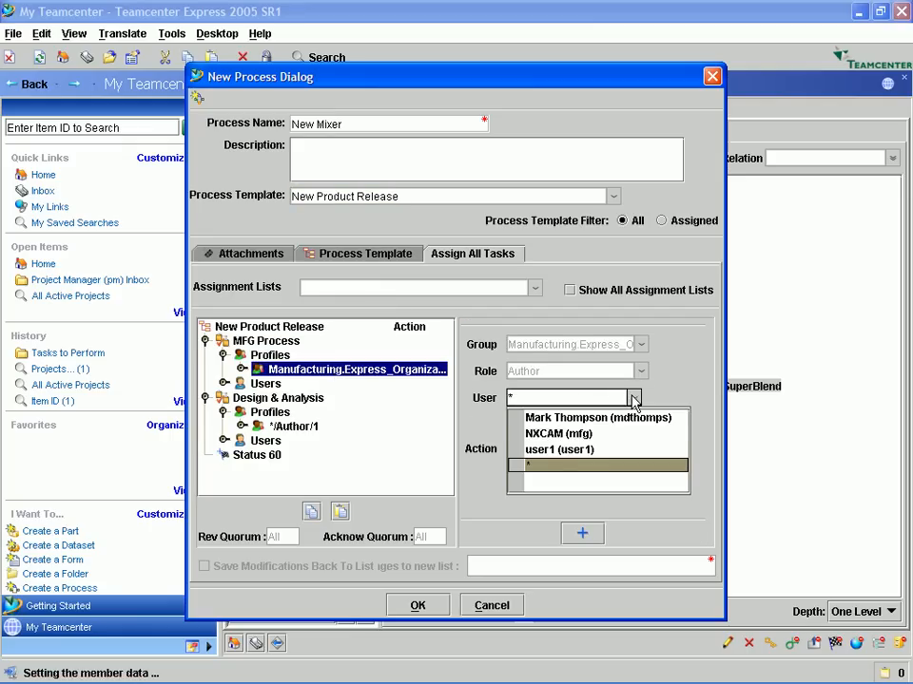
{"action": "left_click", "coordinate": [547, 433]}
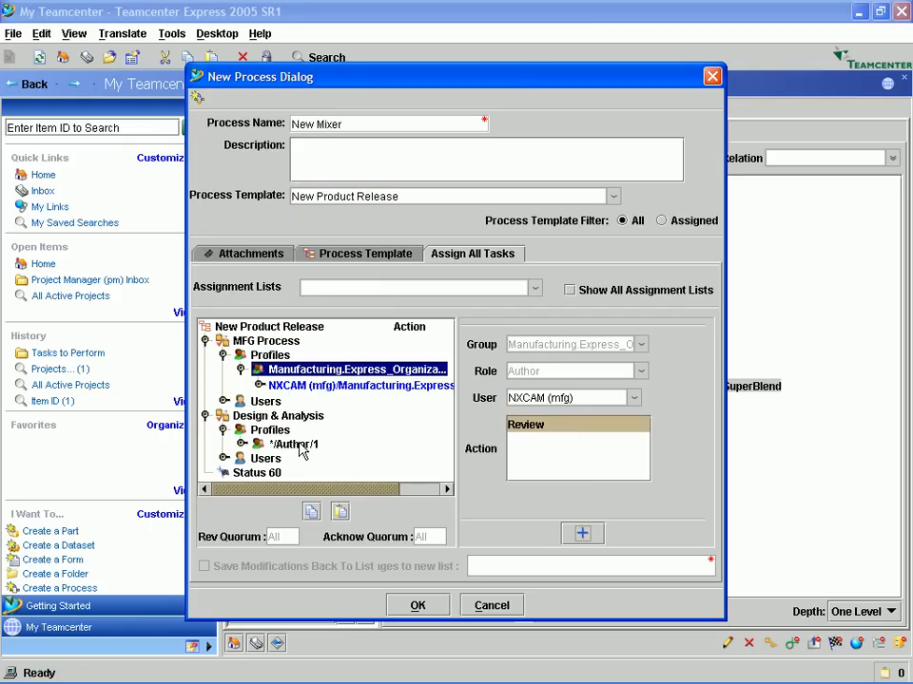
{"action": "left_click", "coordinate": [295, 445]}
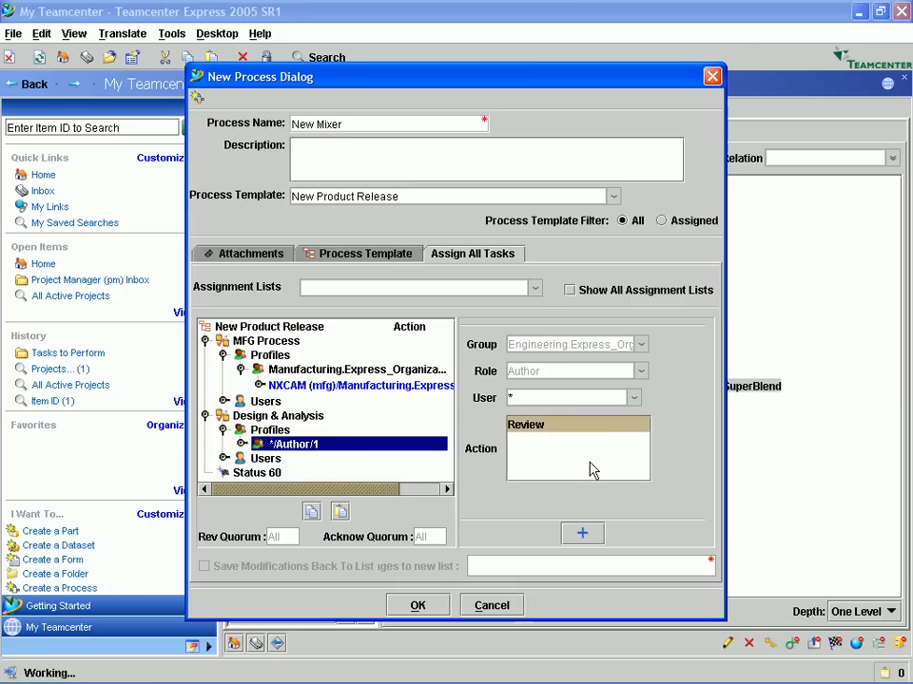
{"action": "left_click", "coordinate": [631, 397]}
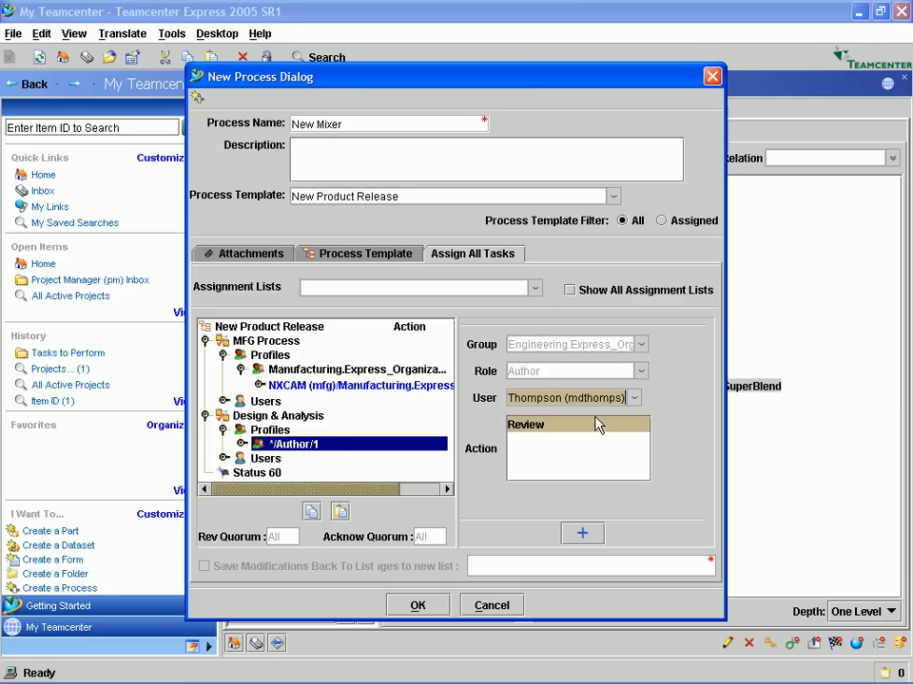
{"action": "left_click", "coordinate": [581, 532]}
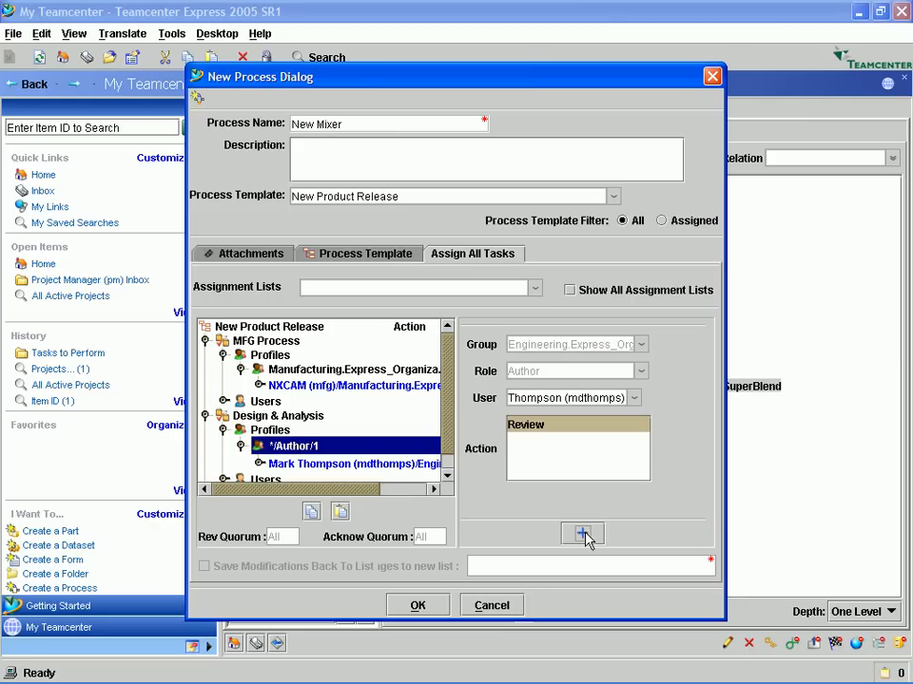
{"action": "mouse_move", "coordinate": [452, 587]}
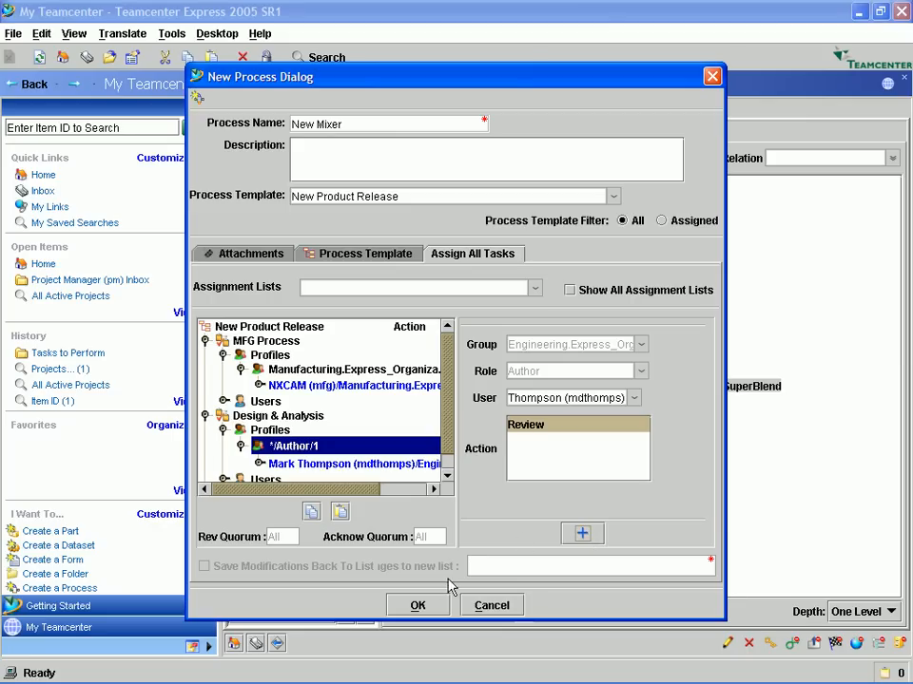
Confirm the assignments and start the New Mixer process.
{"action": "left_click", "coordinate": [418, 605]}
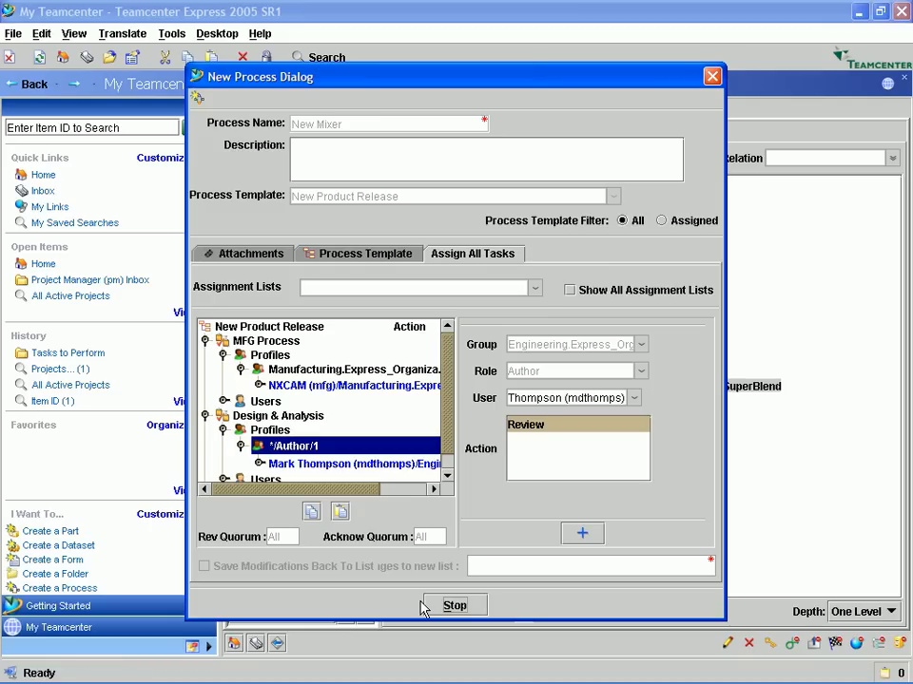
{"action": "left_click", "coordinate": [455, 604]}
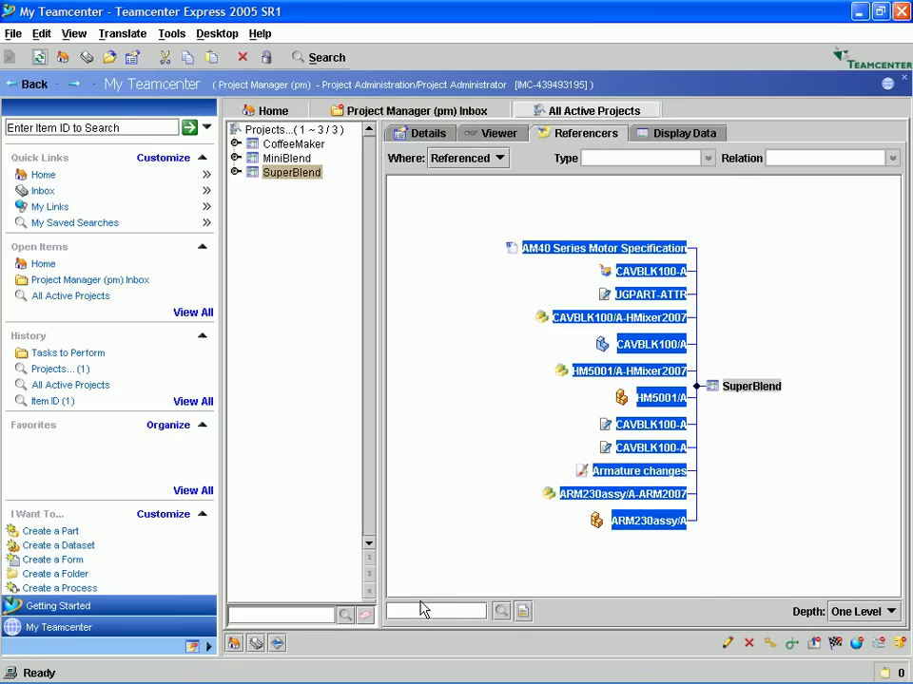
{"action": "mouse_move", "coordinate": [415, 110]}
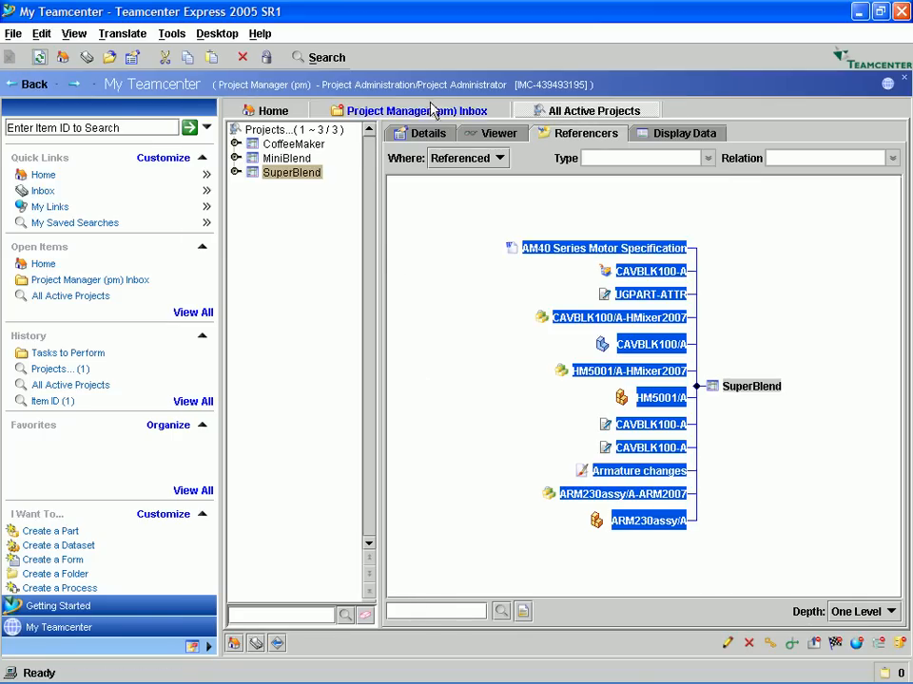
In the Project Manager inbox, expand Tasks to Track and view the perform-signoffs review status for New Mixer.
{"action": "left_click", "coordinate": [415, 110]}
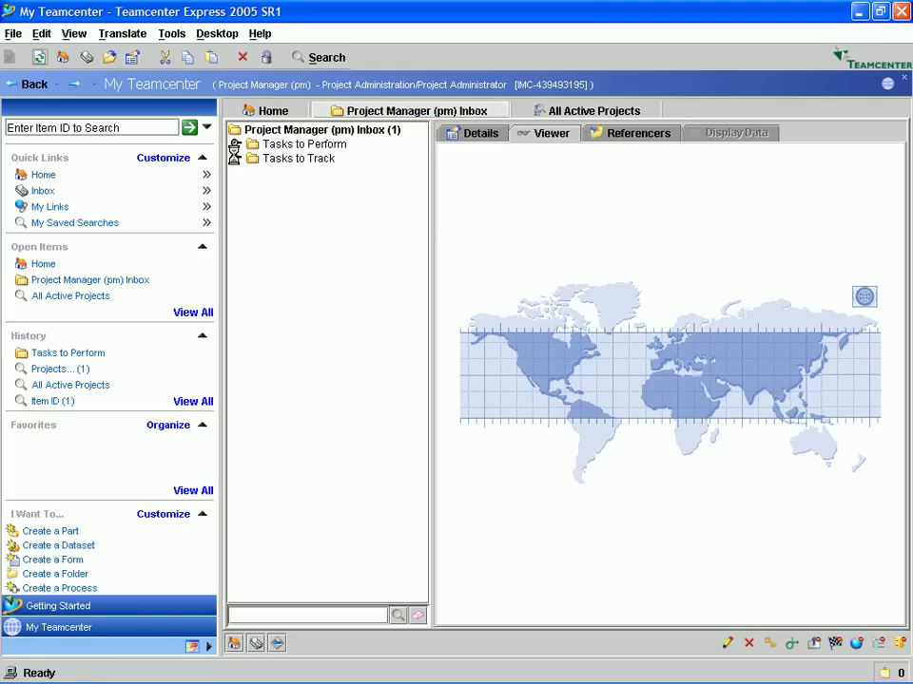
{"action": "left_click", "coordinate": [234, 158]}
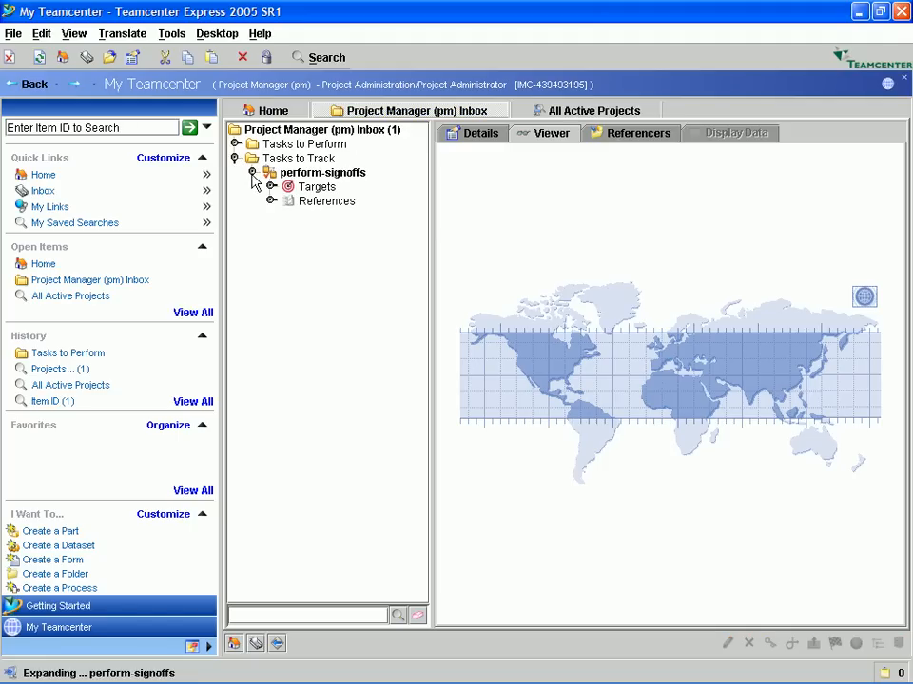
{"action": "left_click", "coordinate": [273, 186]}
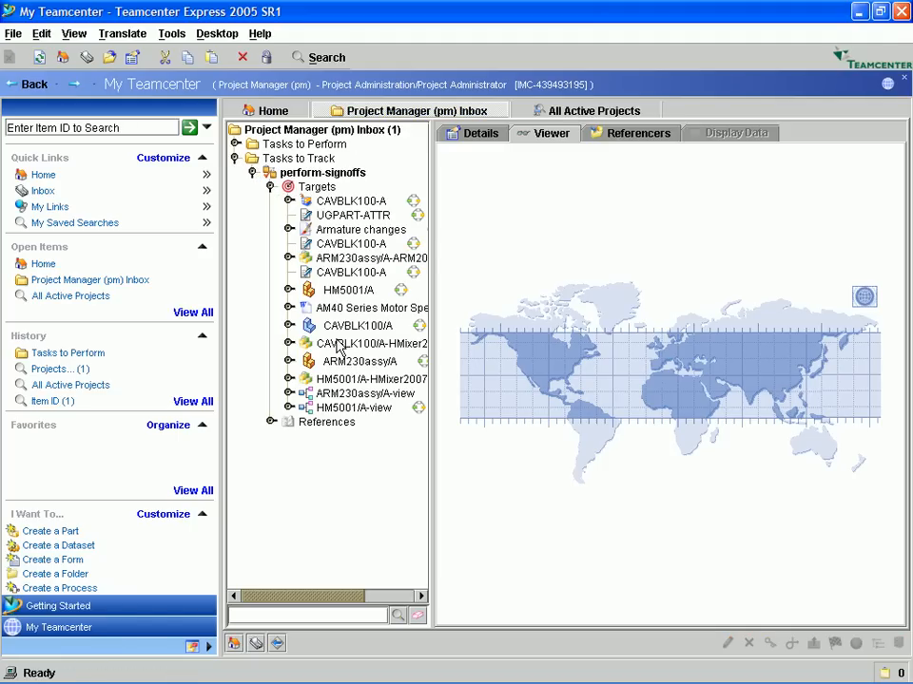
{"action": "left_click", "coordinate": [324, 171]}
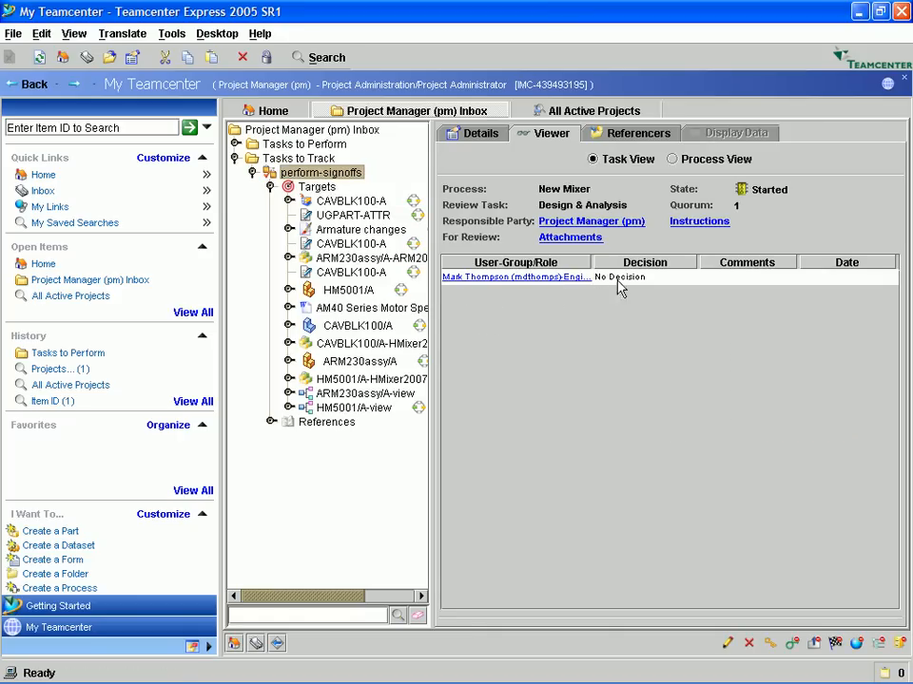
{"action": "mouse_move", "coordinate": [563, 331]}
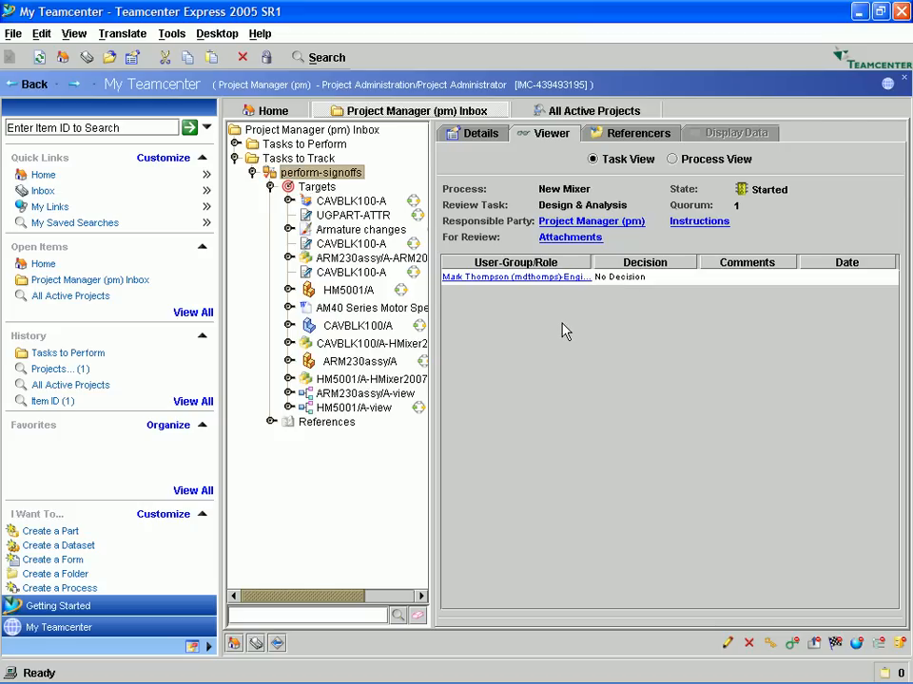
{"action": "mouse_move", "coordinate": [875, 154]}
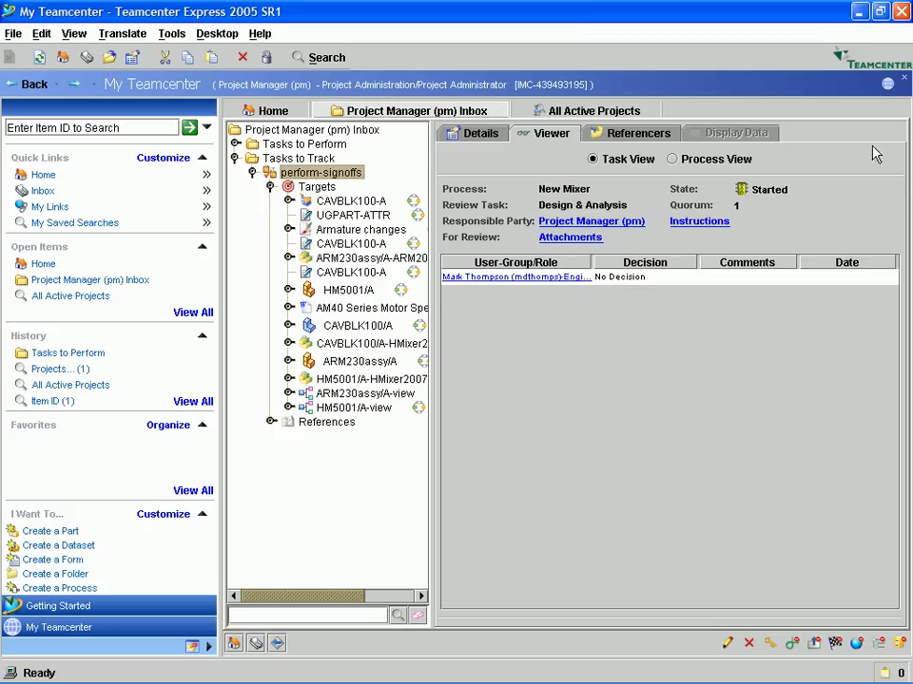
{"action": "mouse_move", "coordinate": [903, 80]}
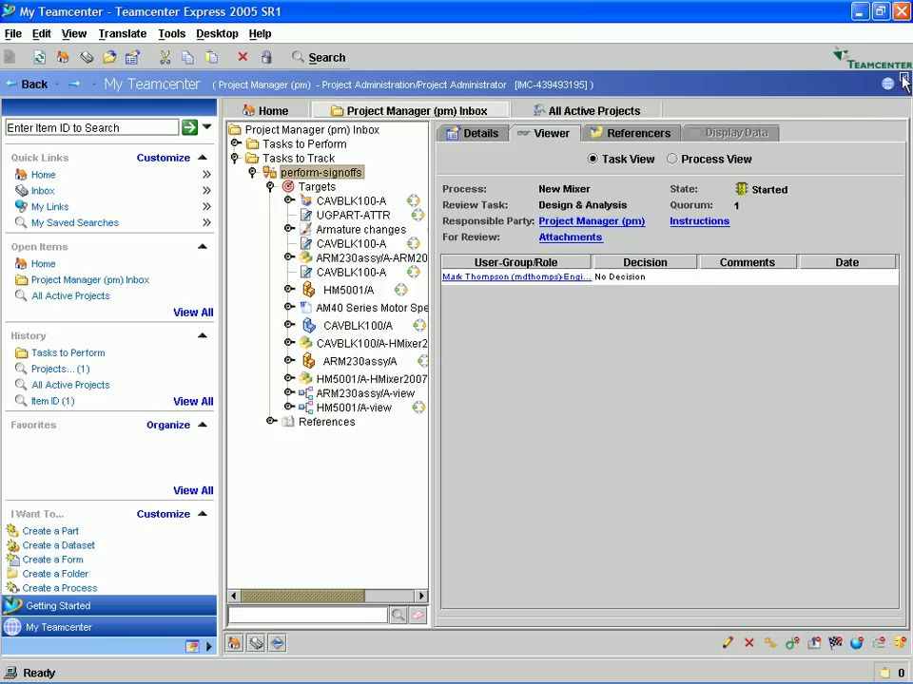